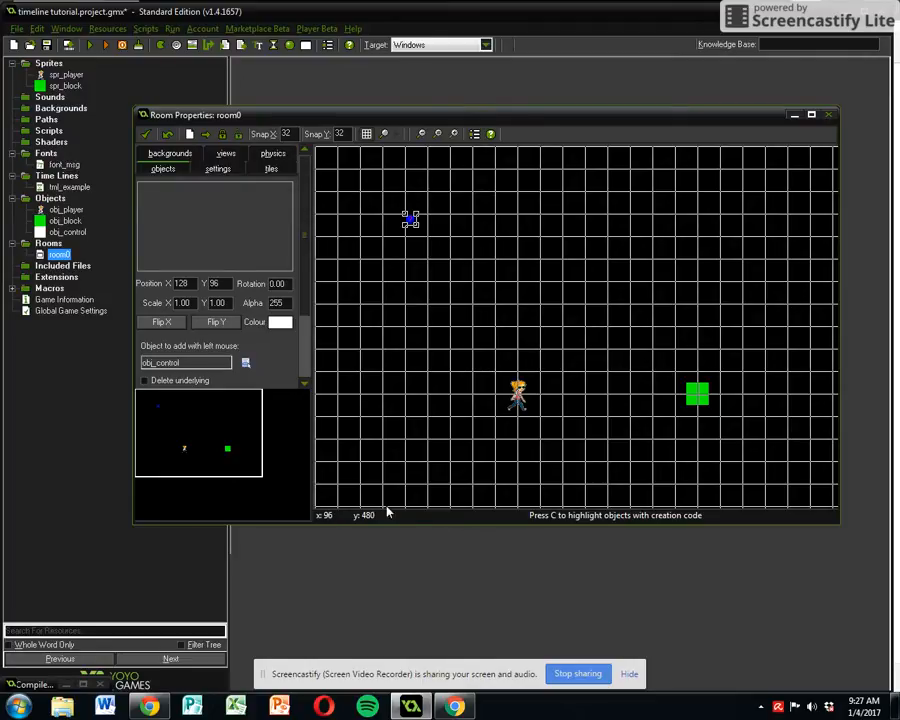
mouse_move(198, 460)
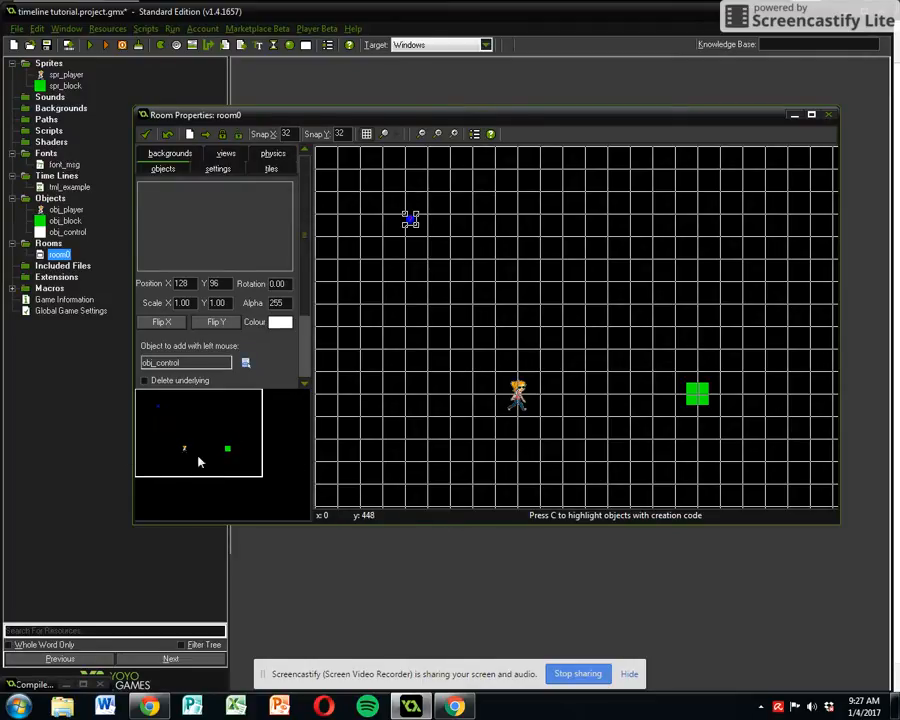
mouse_move(204, 450)
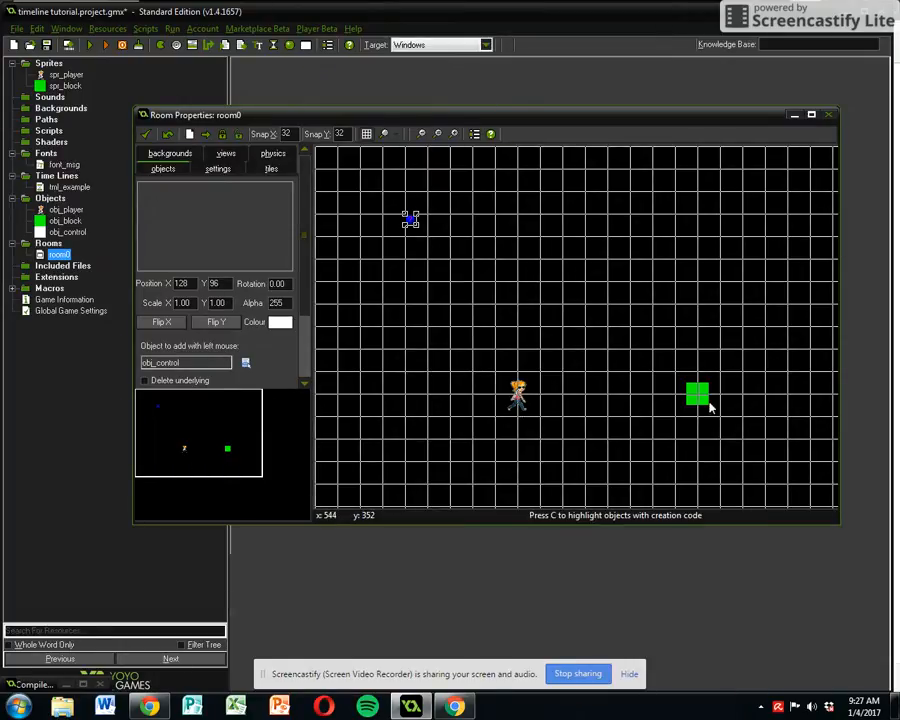
mouse_move(698, 392)
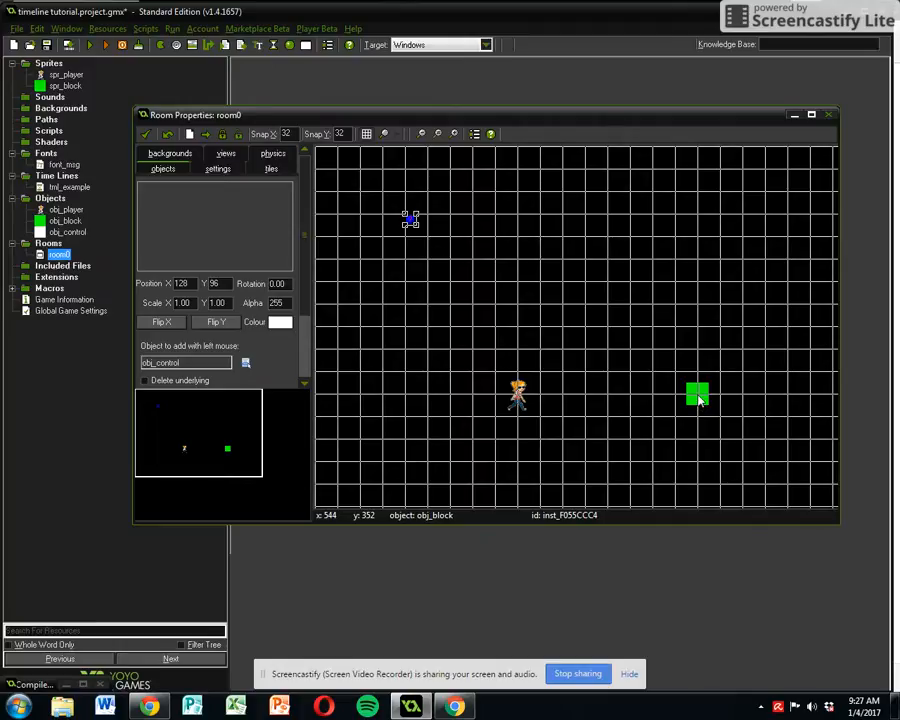
mouse_move(404, 218)
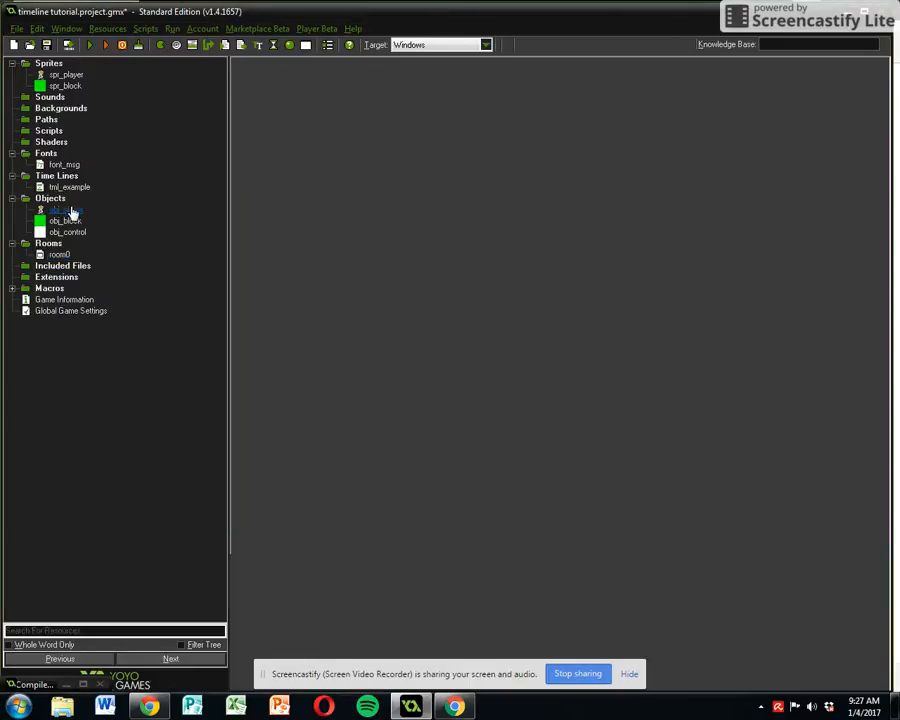
- Review obj_player's Object Properties and dismiss them with OK
left_click(68, 232)
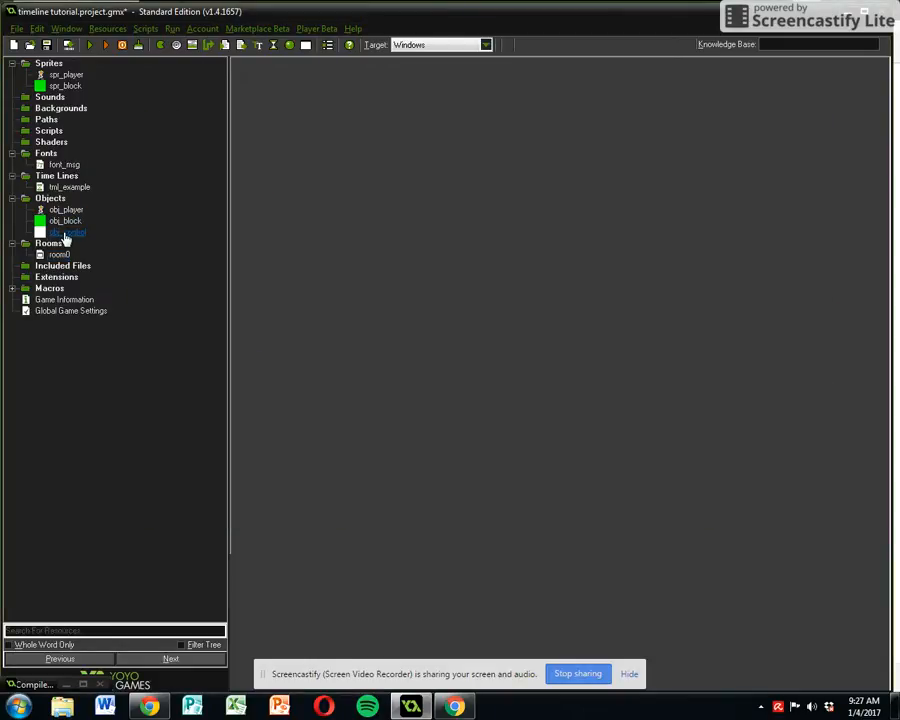
double_click(68, 210)
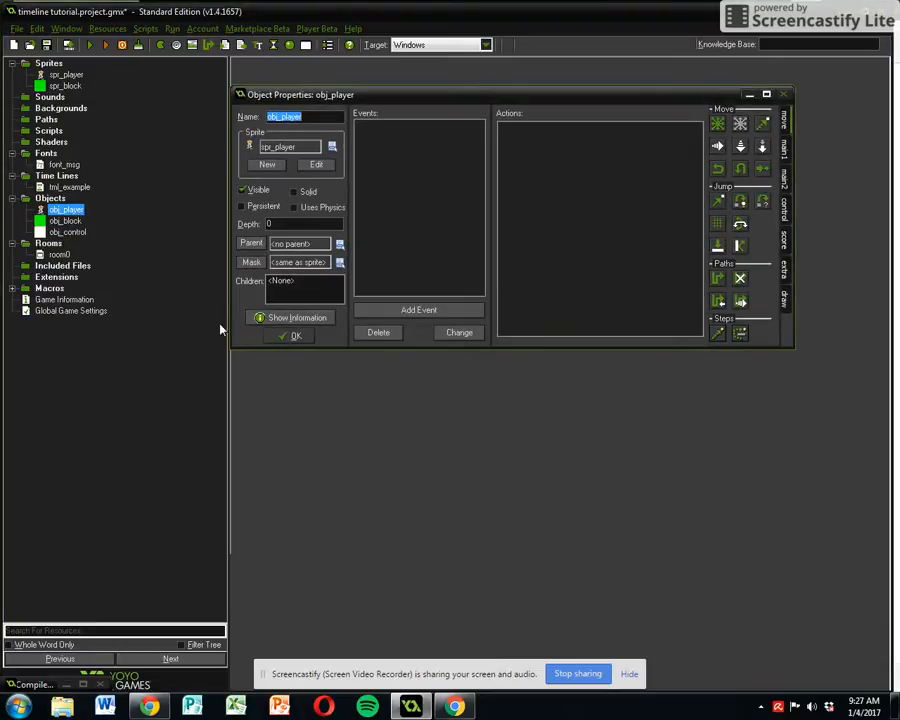
mouse_move(292, 350)
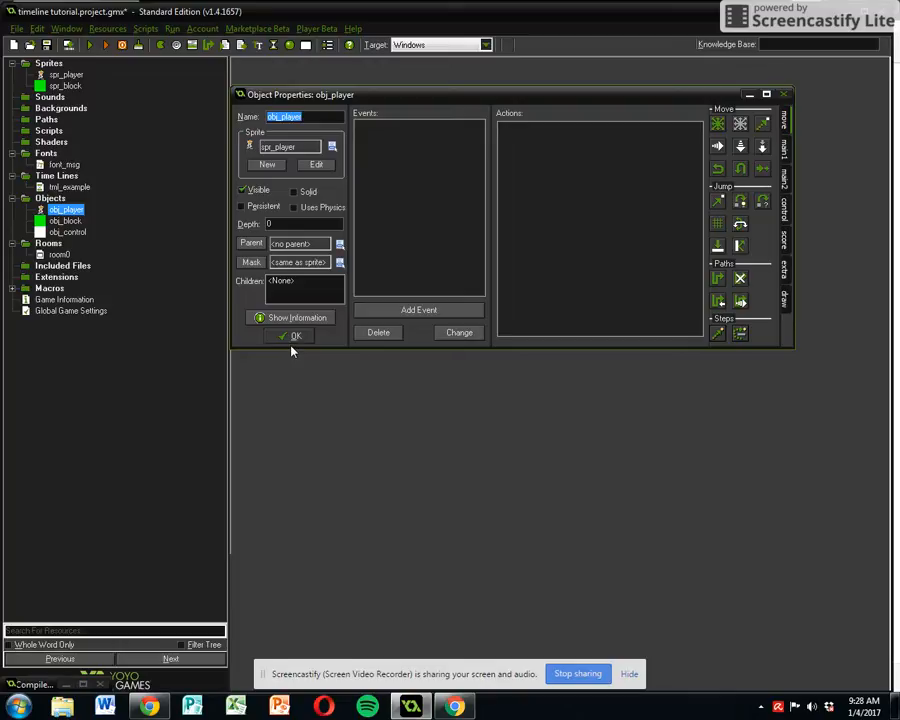
left_click(290, 336)
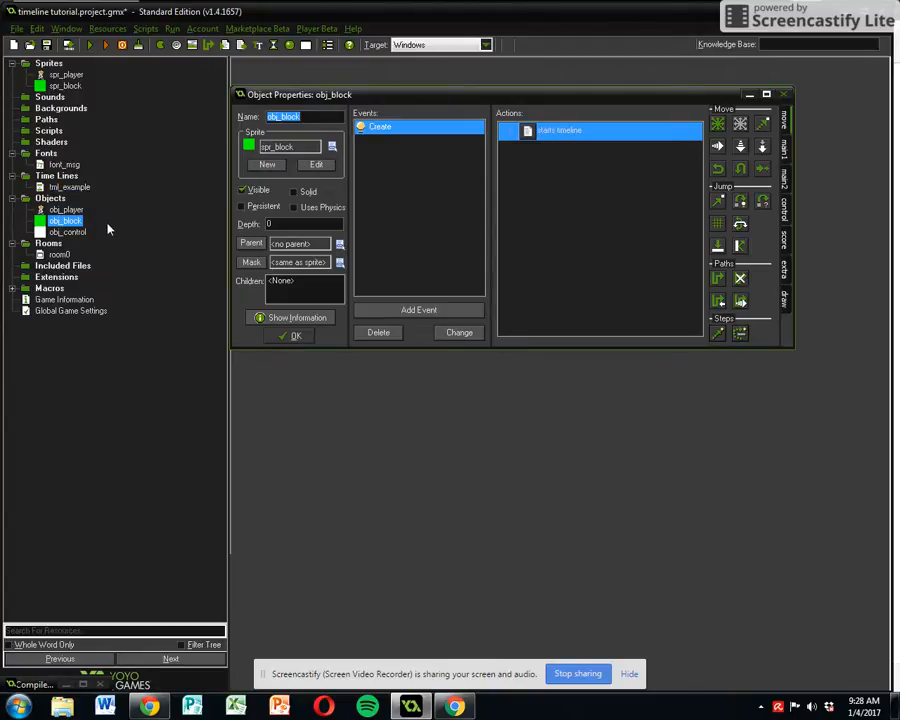
- Inspect obj_block's Create event actions and close its Object Properties
double_click(558, 130)
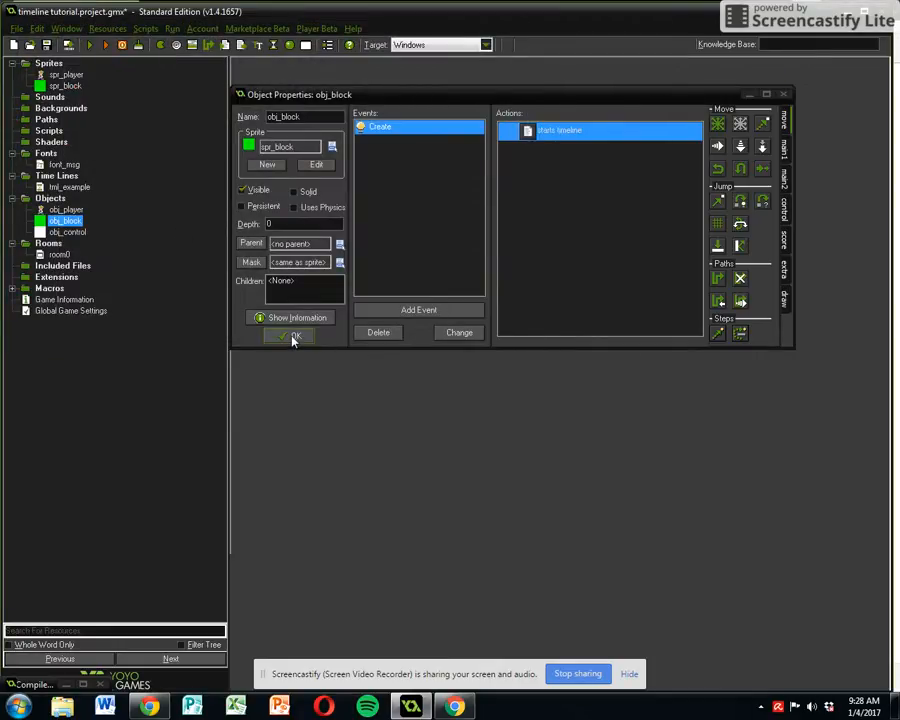
left_click(290, 336)
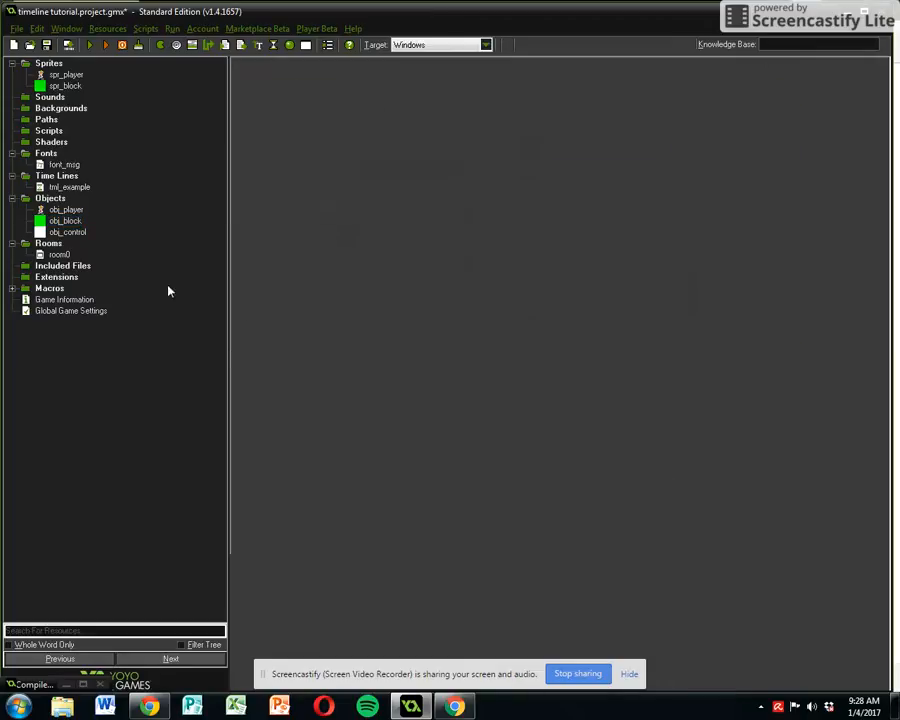
left_click(64, 220)
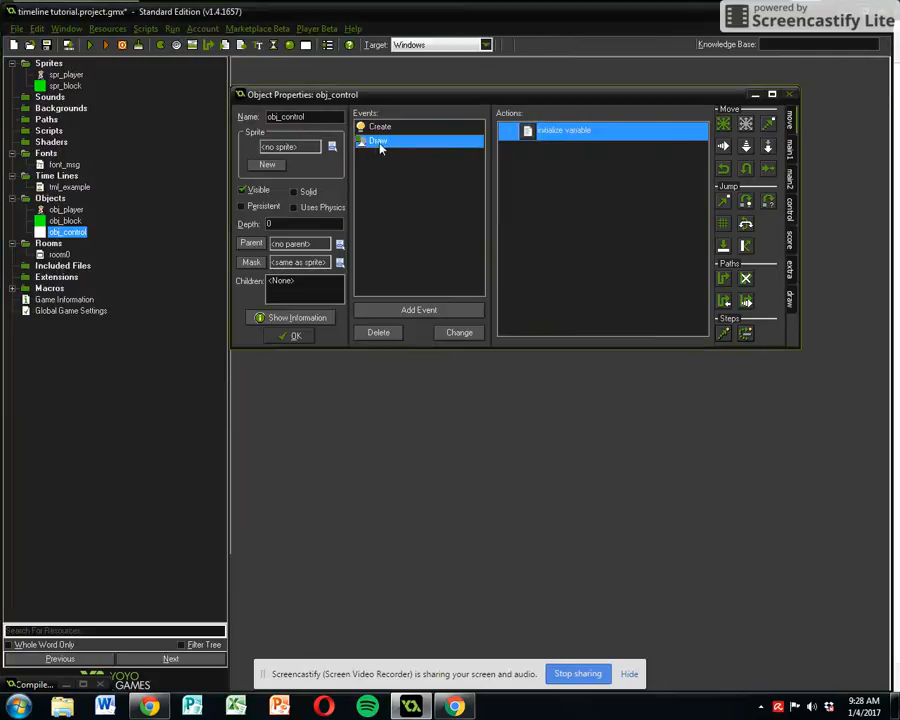
double_click(564, 130)
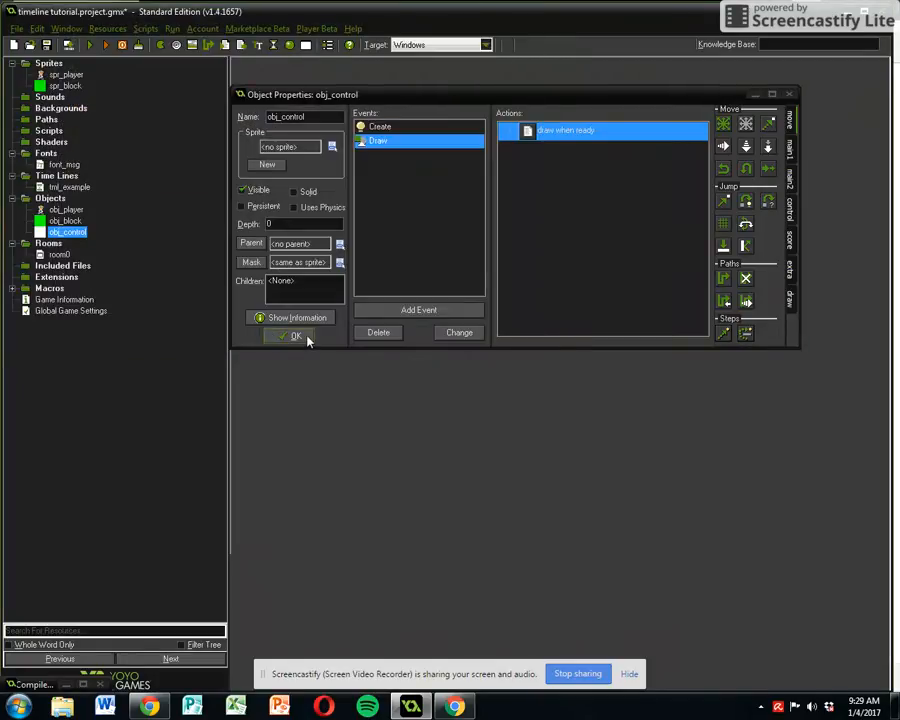
left_click(296, 336)
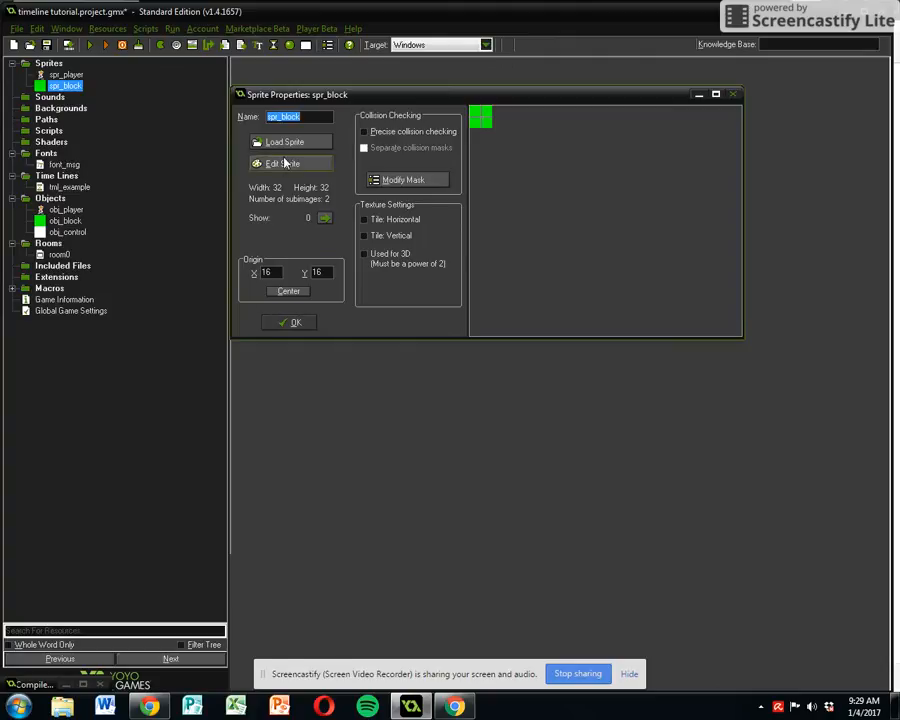
left_click(284, 164)
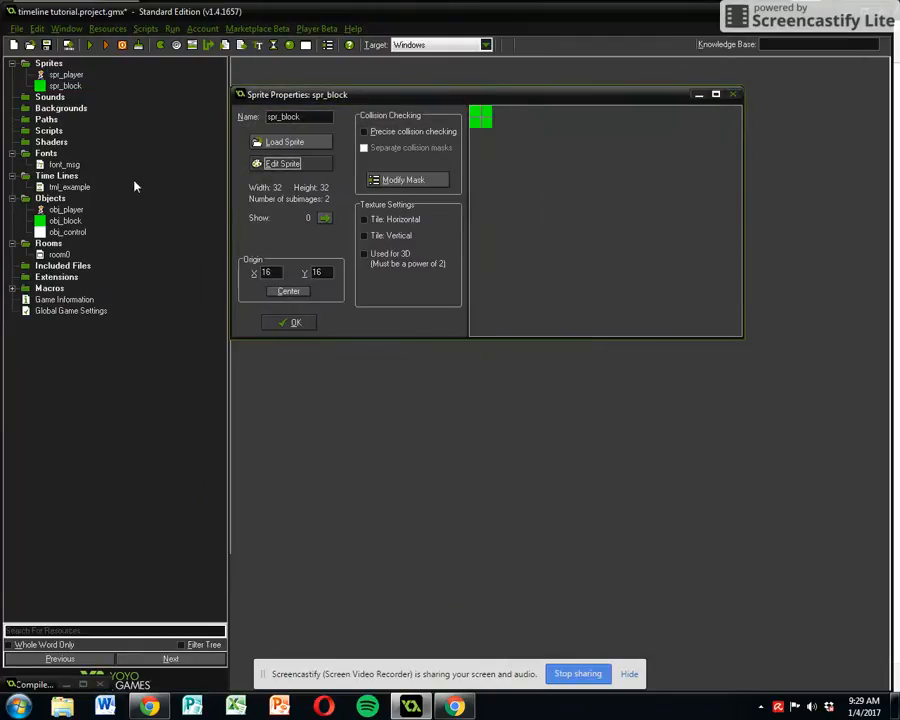
left_click(288, 322)
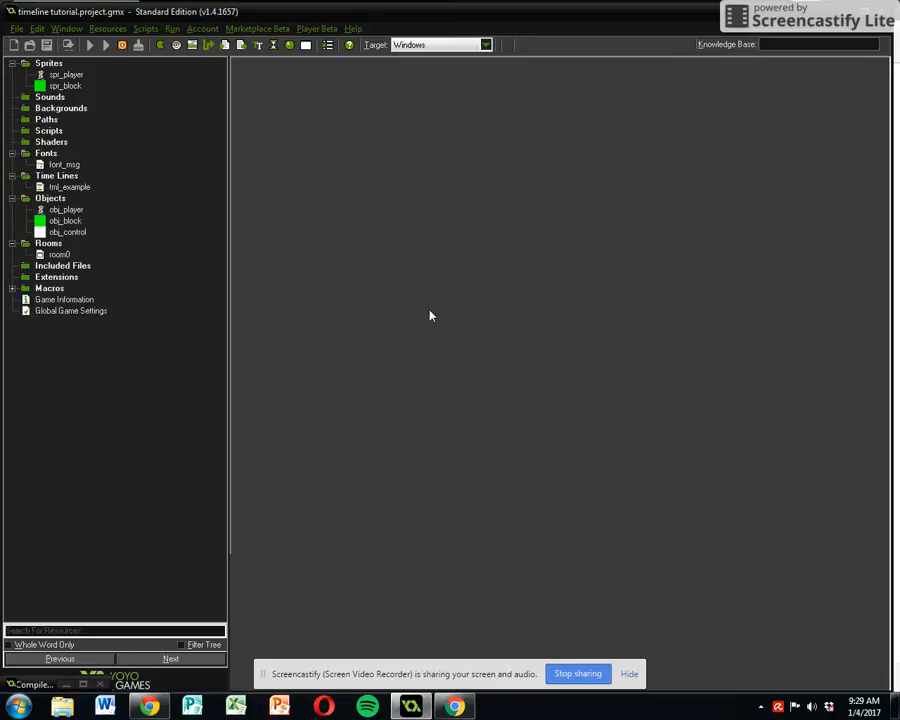
left_click(88, 44)
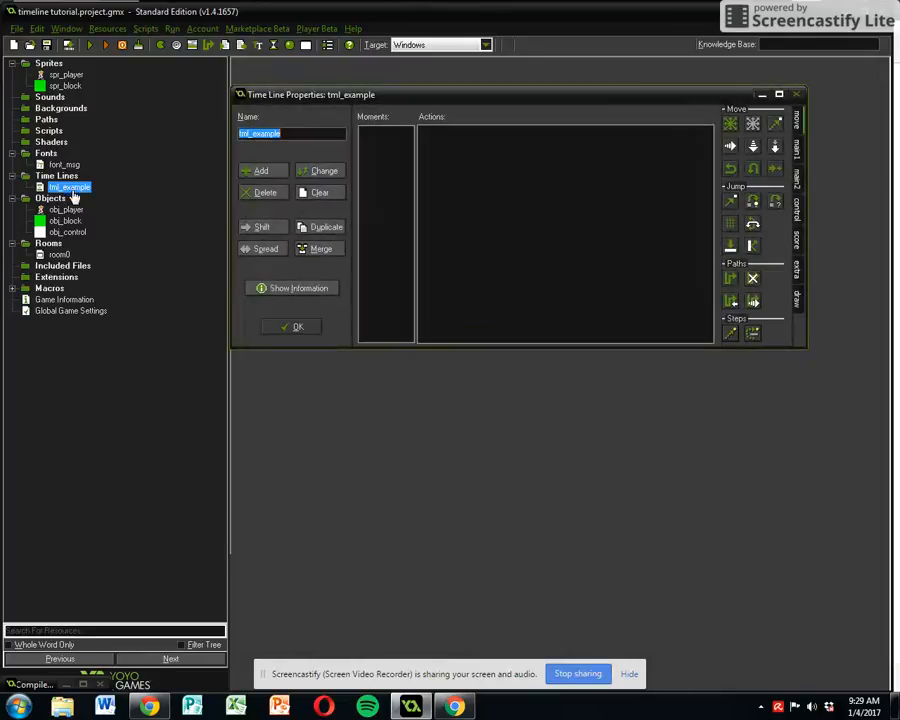
- Add a new moment at step 90 to the tml_example timeline
left_click(260, 170)
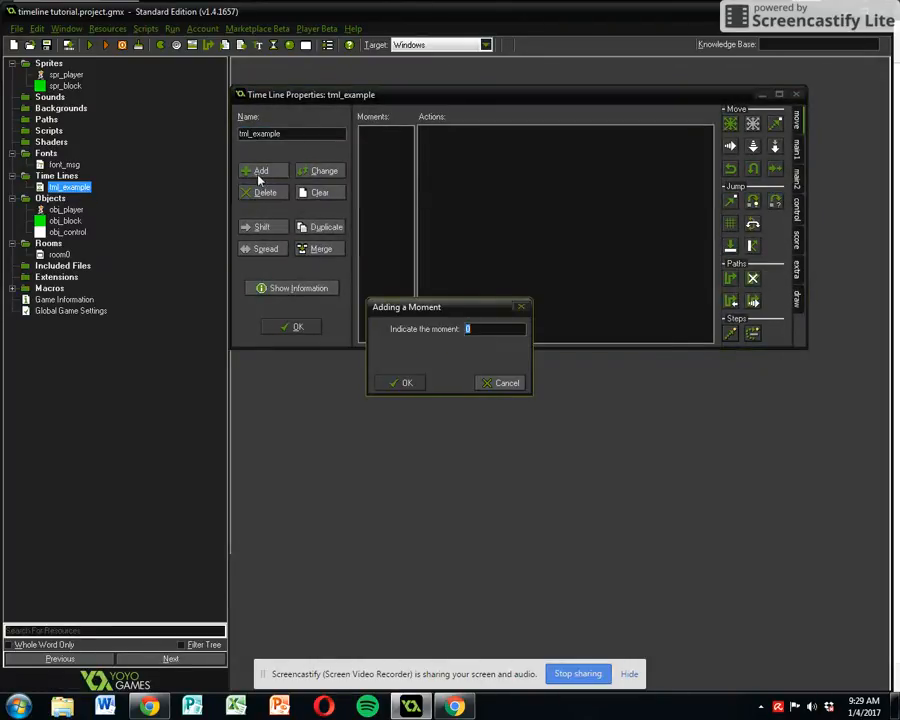
mouse_move(260, 360)
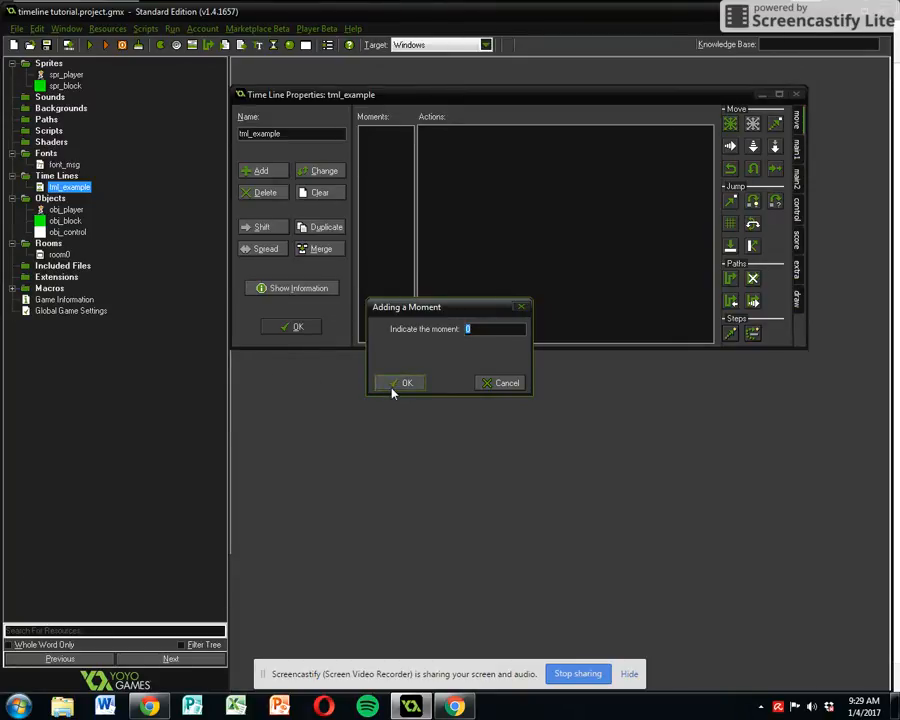
left_click(400, 382)
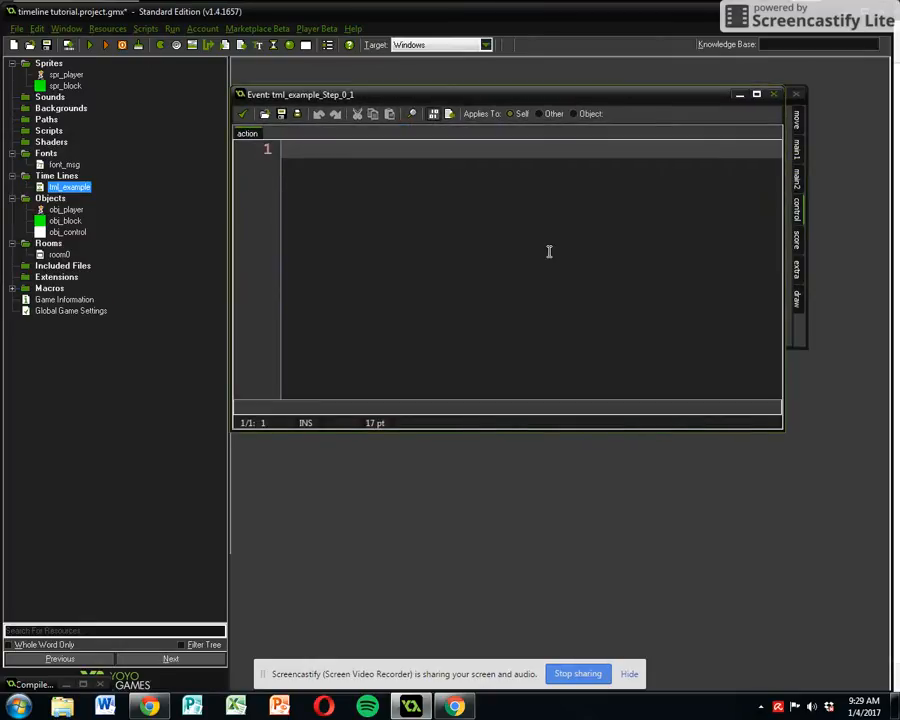
- Under an '/// enlarge' comment, write image_xscale=2 and image_yscale=2 in the Step 90 code
type("//")
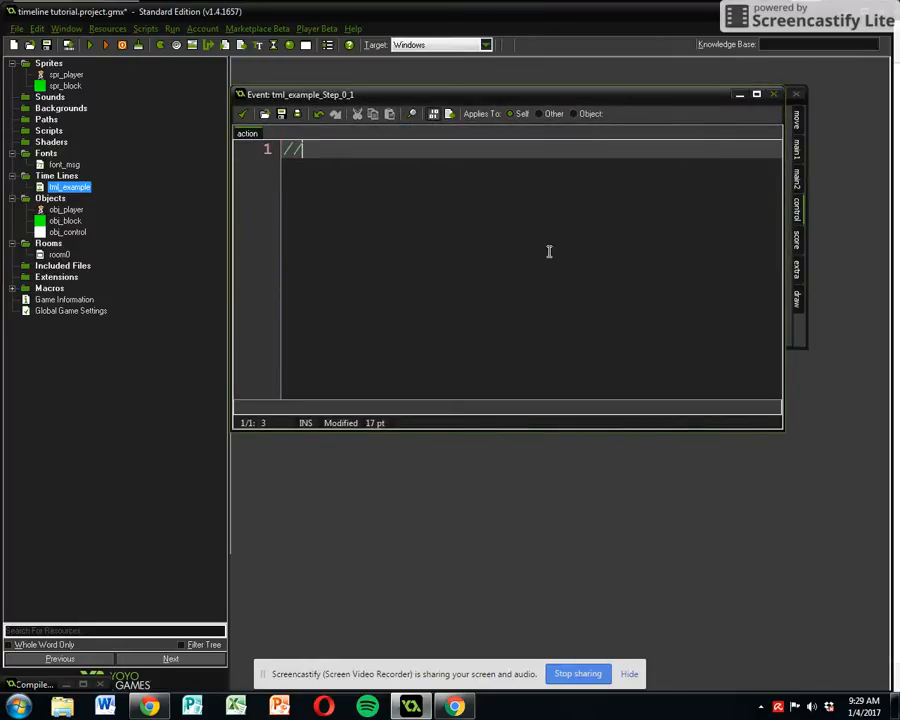
type("enlar")
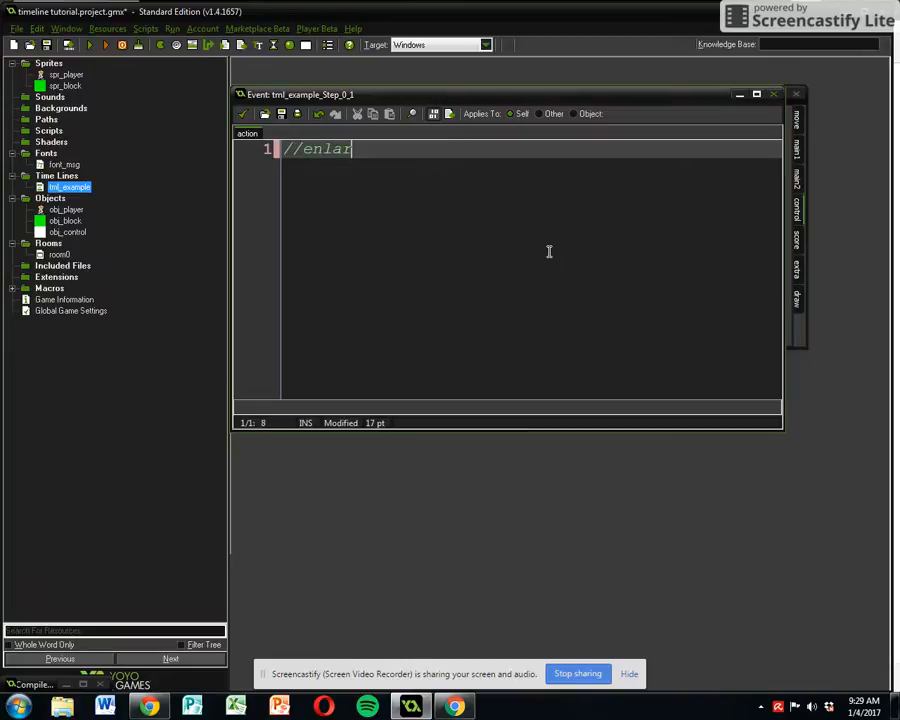
key("BackSpace")
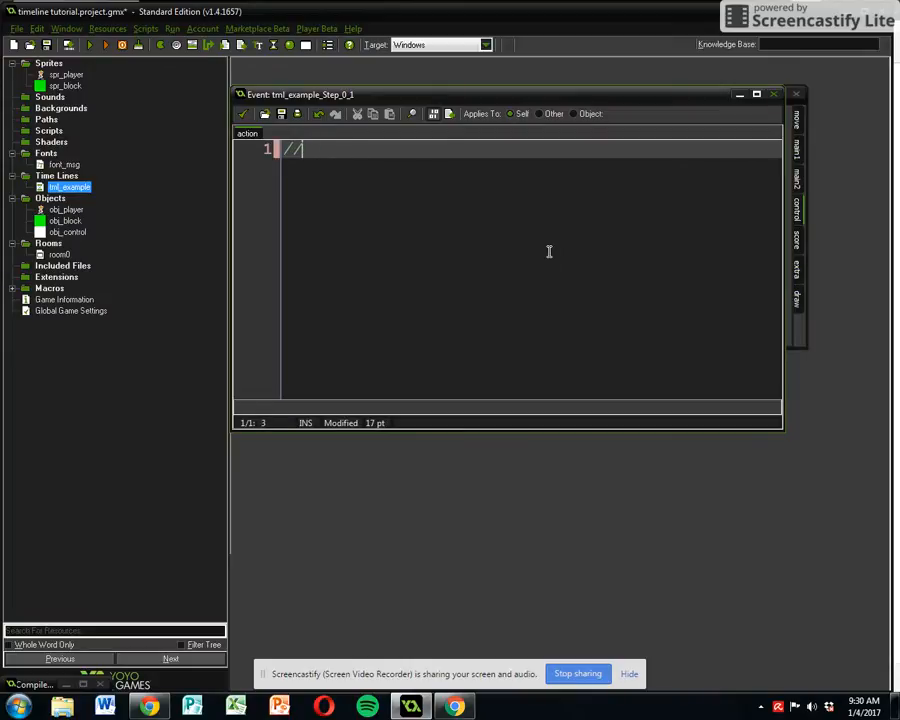
type("/enlarge4")
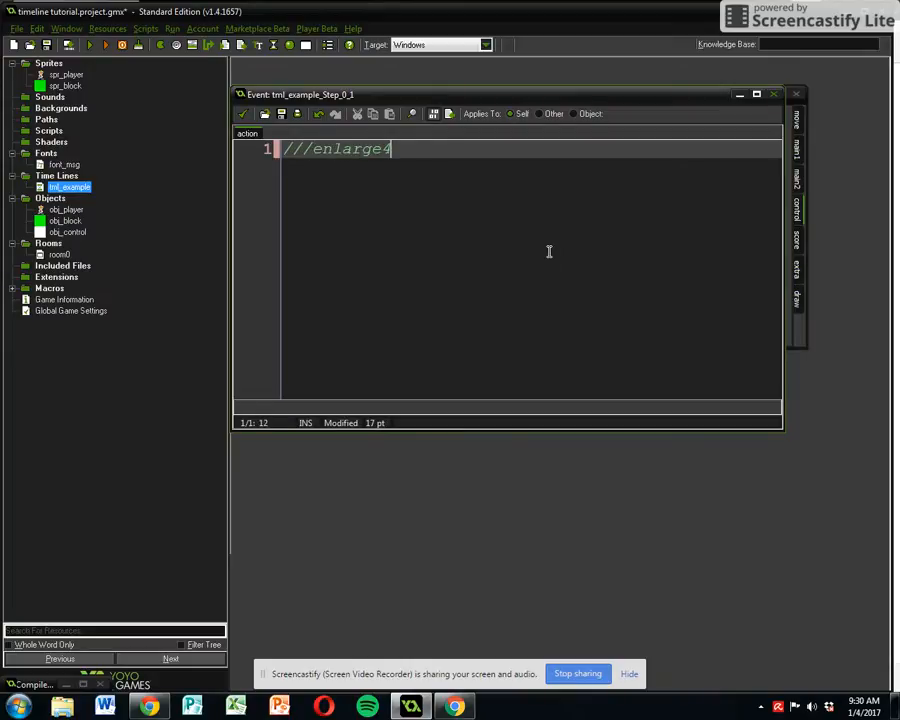
key("backspace")
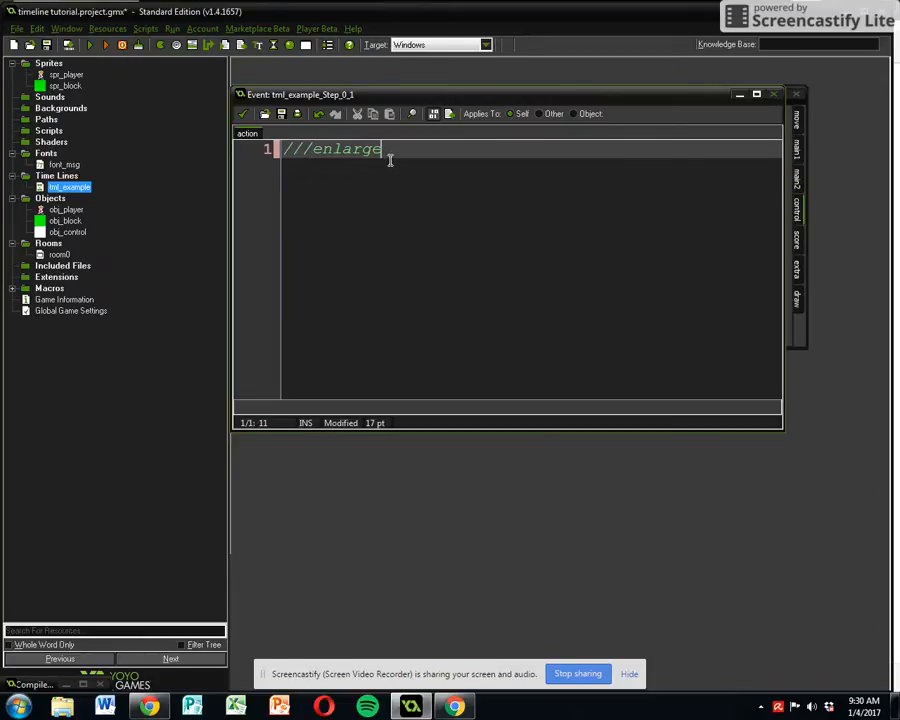
type("image")
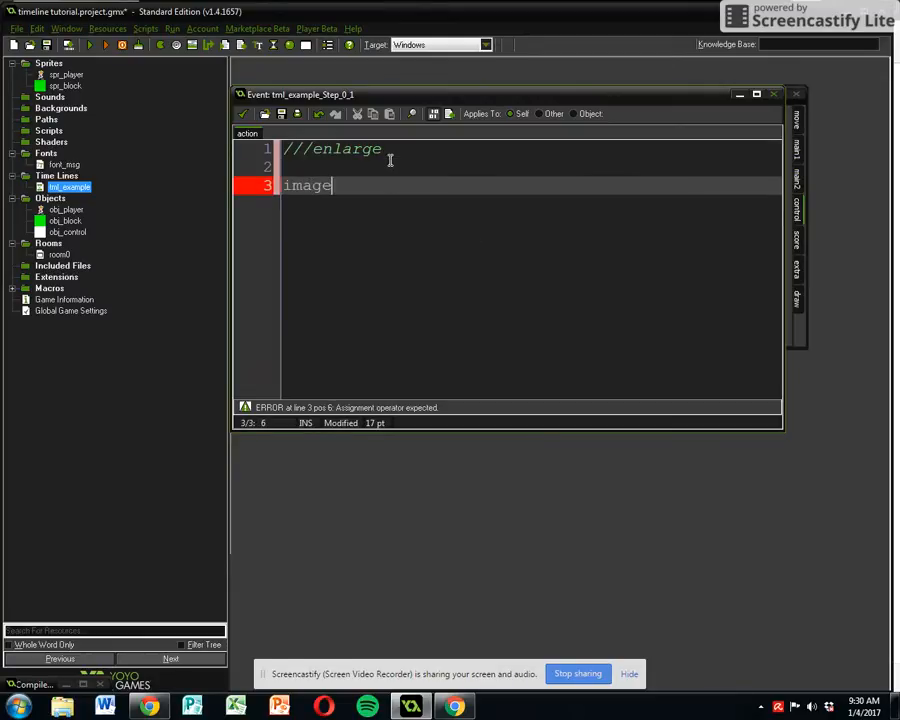
type("_xscale")
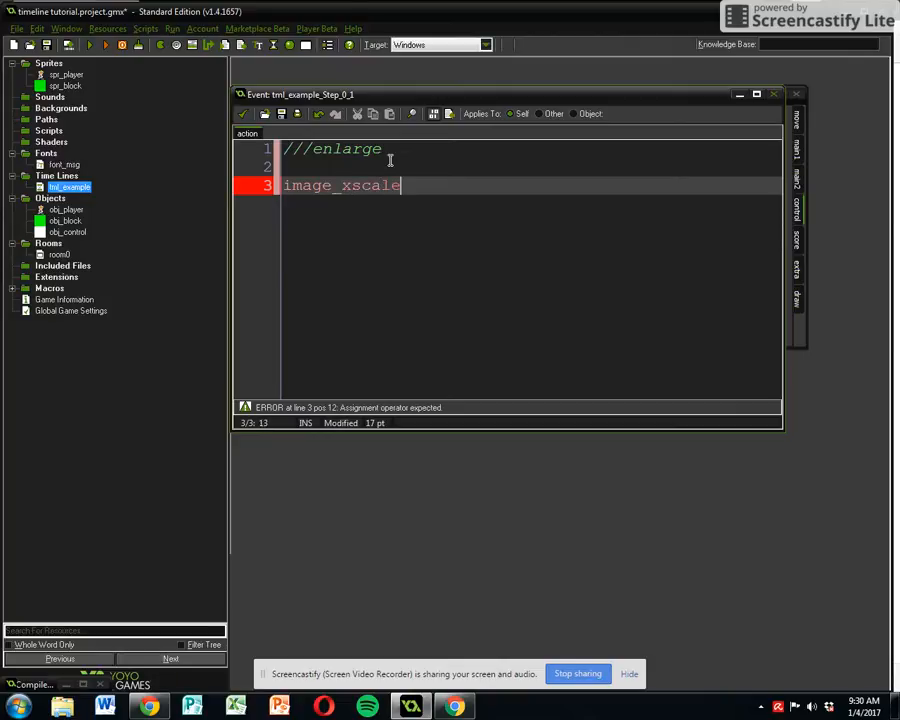
type("=2;")
type("image")
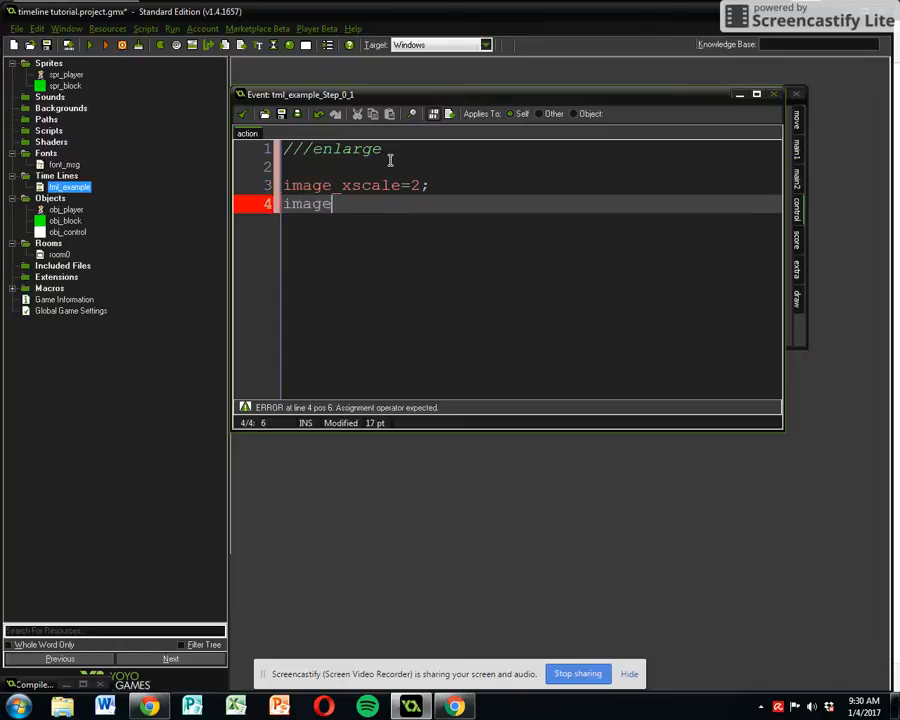
type("_ys")
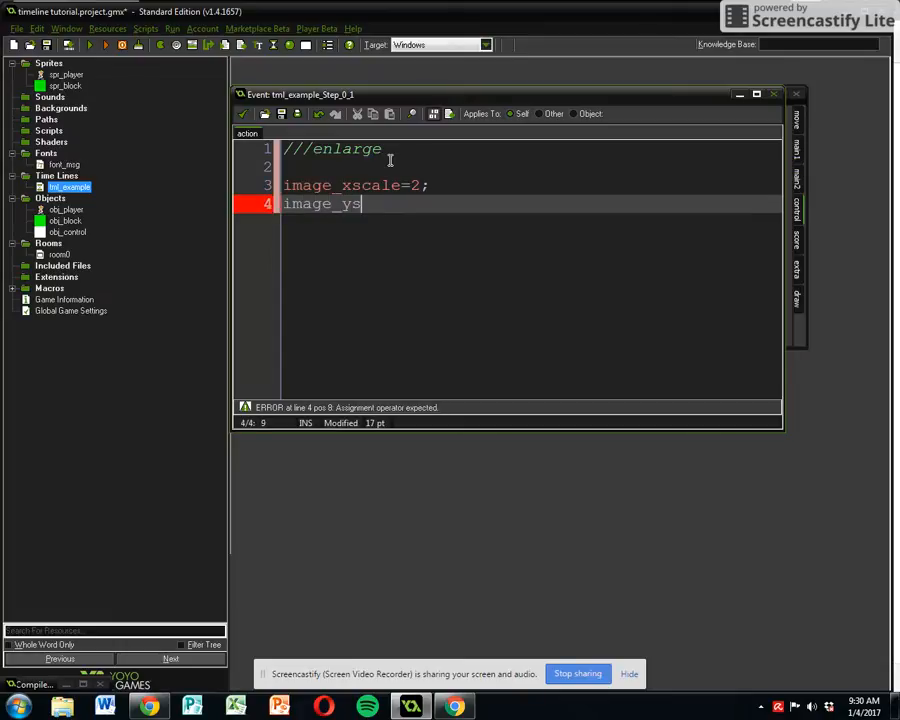
type("cale=2;")
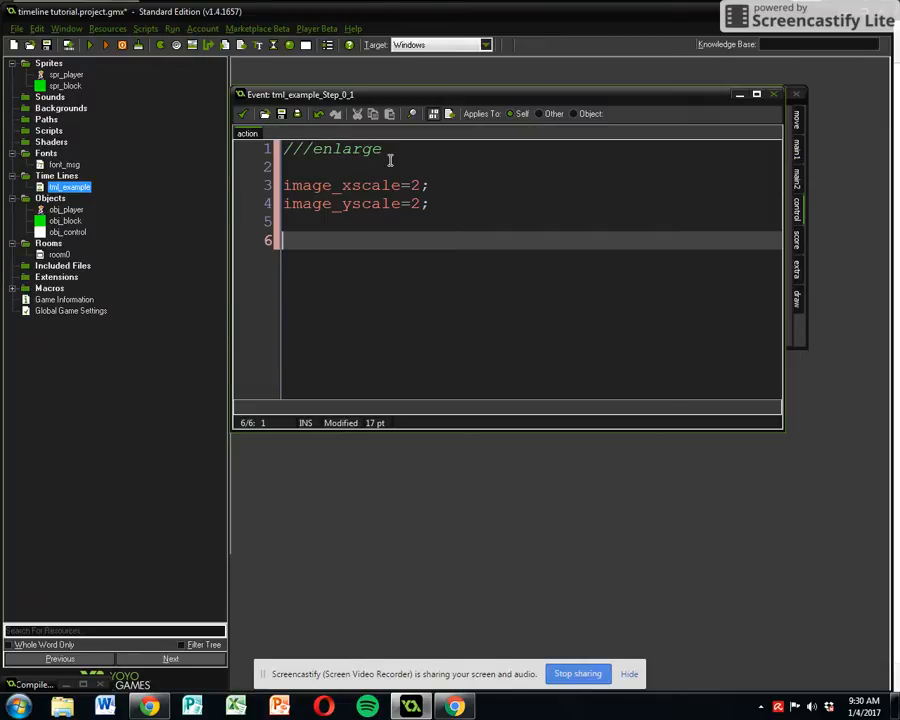
- Add obj_player.image_xscale=3 and obj_player.image_yscale=3, then save the moment's code
type("obj")
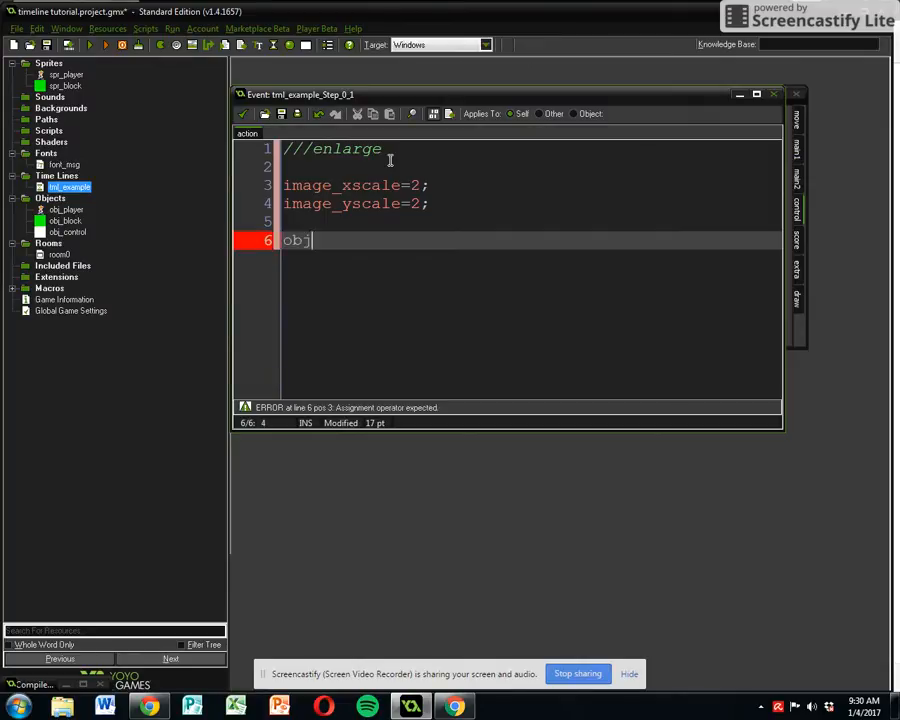
type("_player")
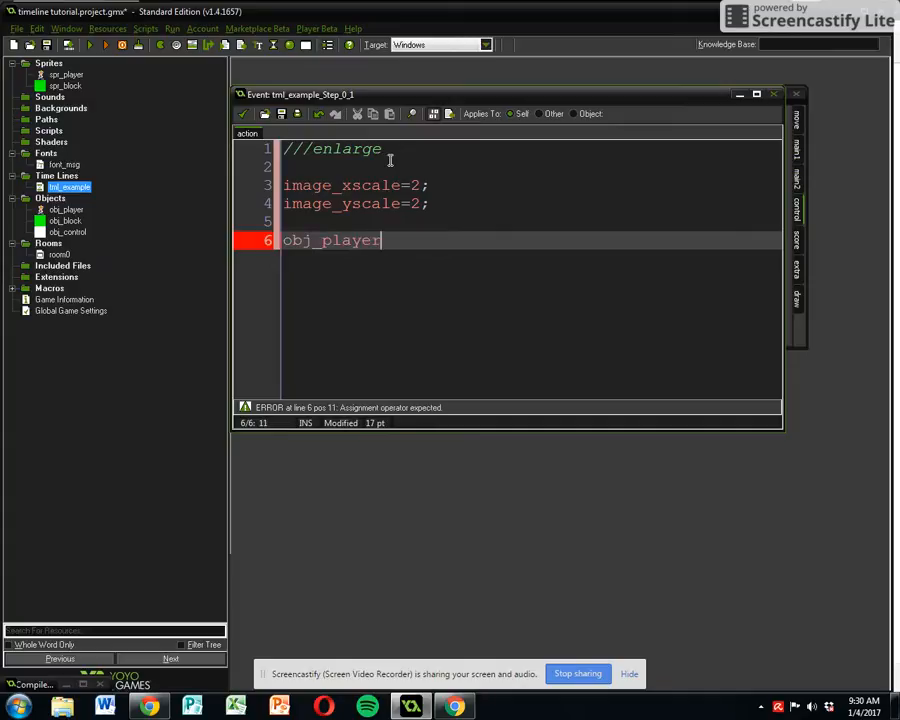
type(".x")
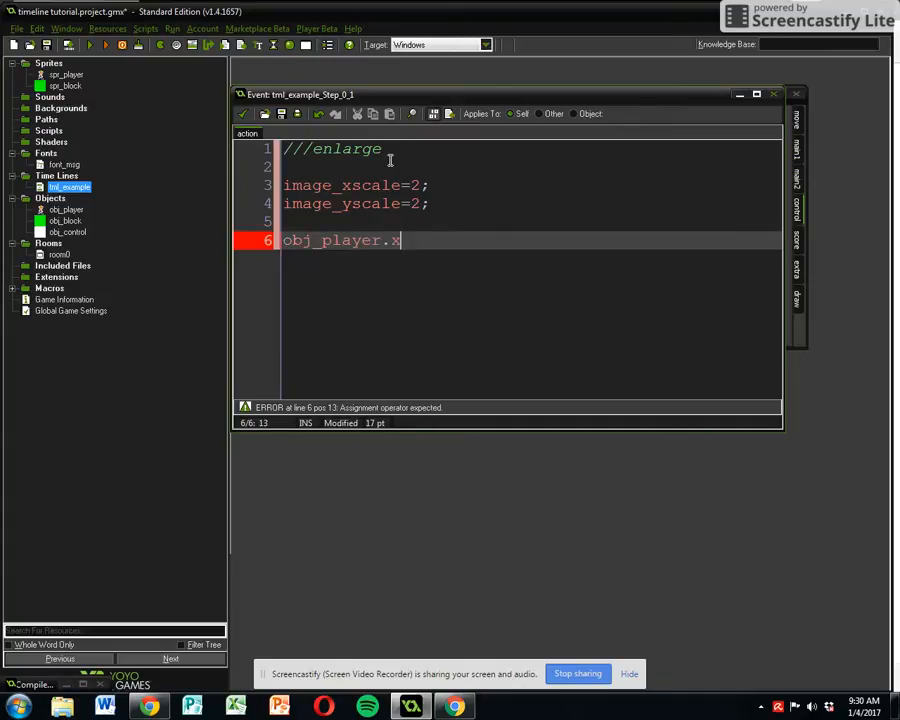
type("mage_")
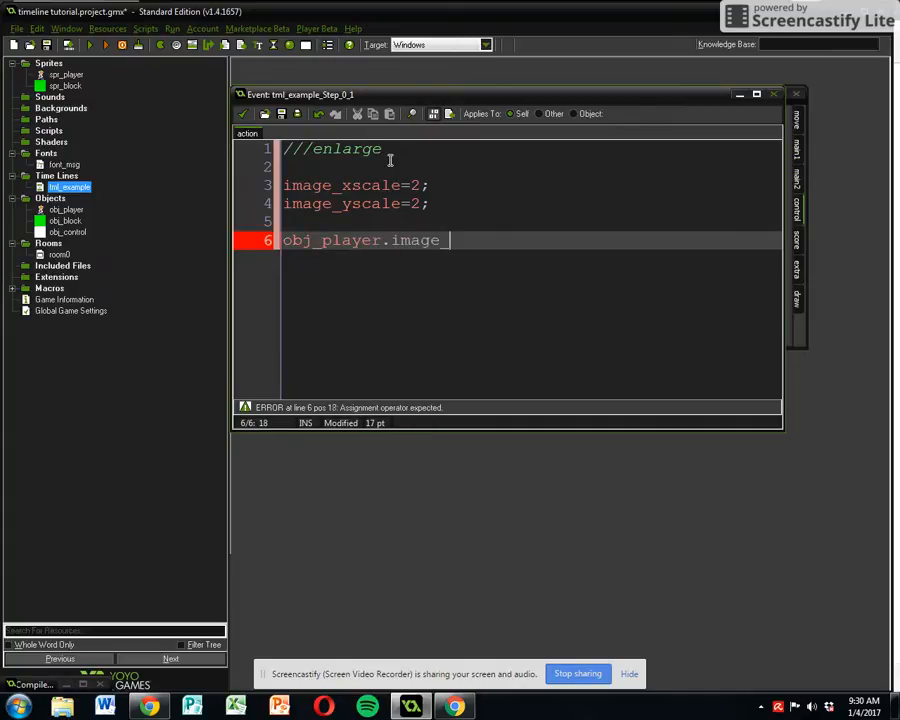
type("x")
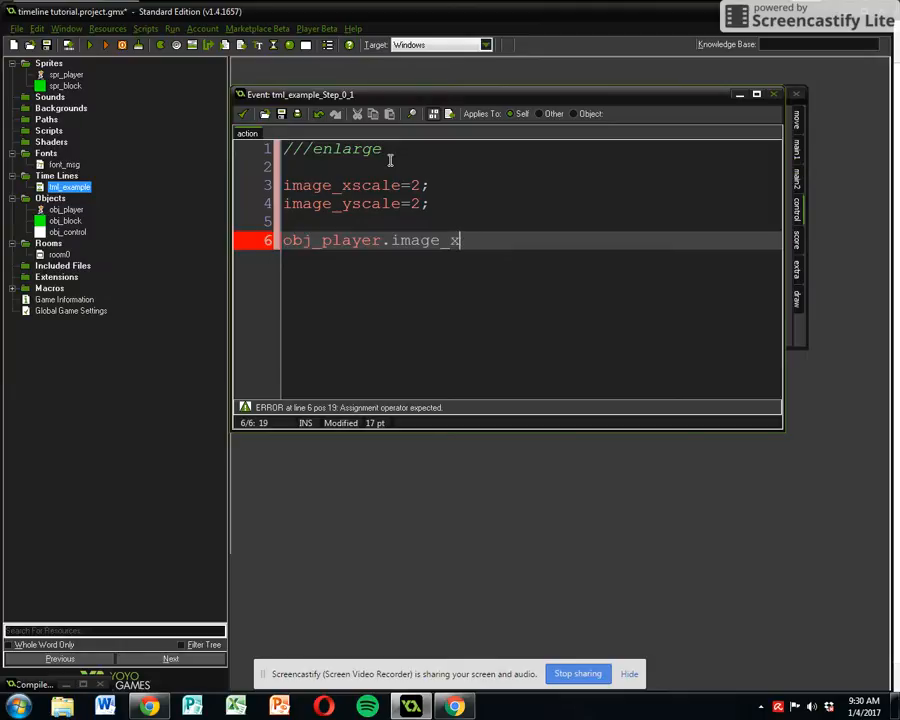
type("scale=3;")
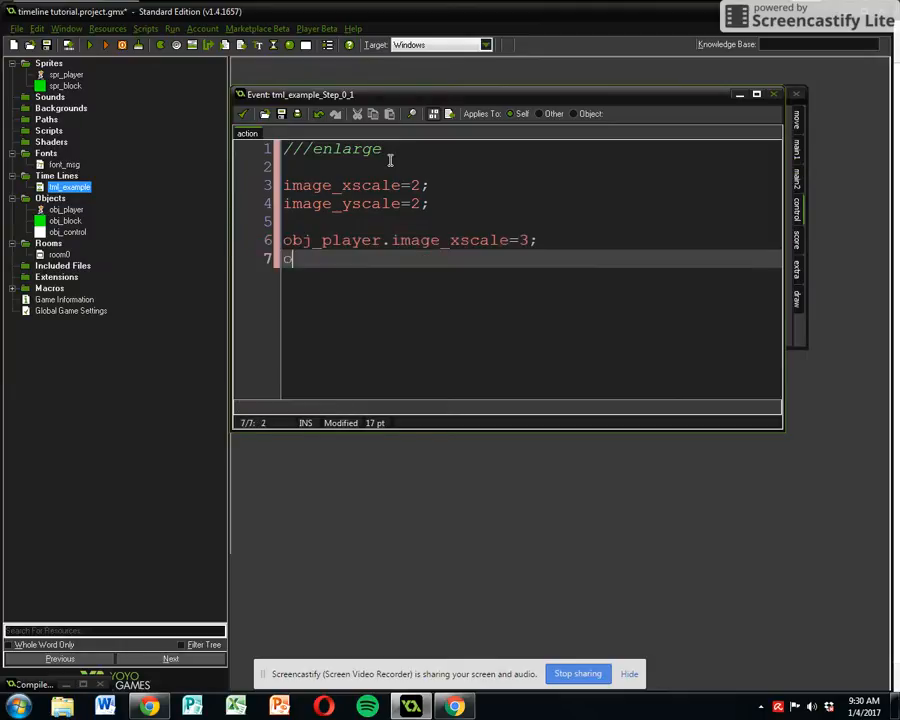
type("obj_p")
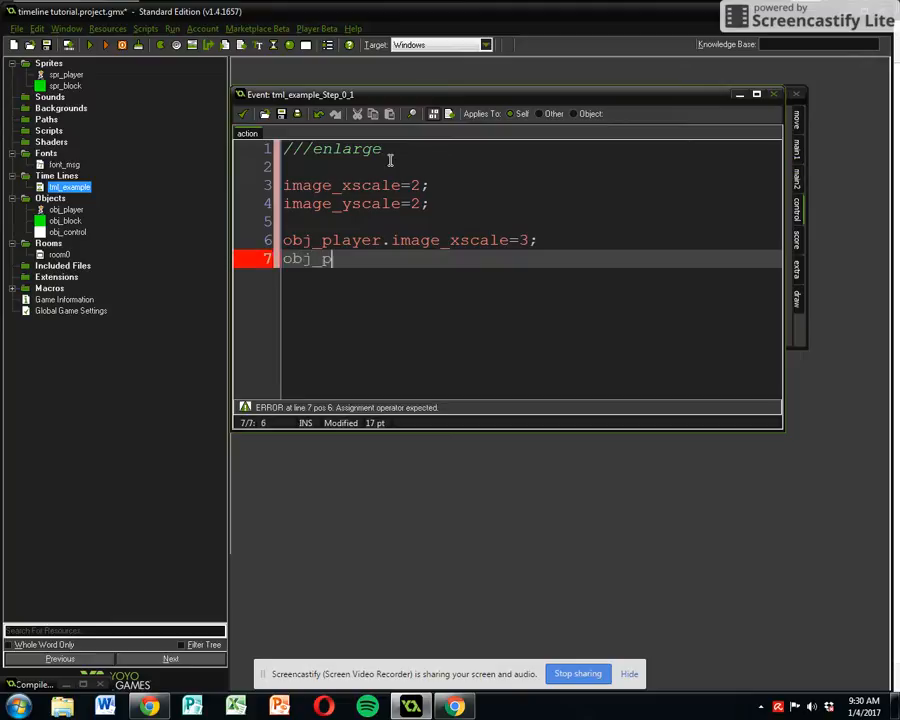
type("layer.image")
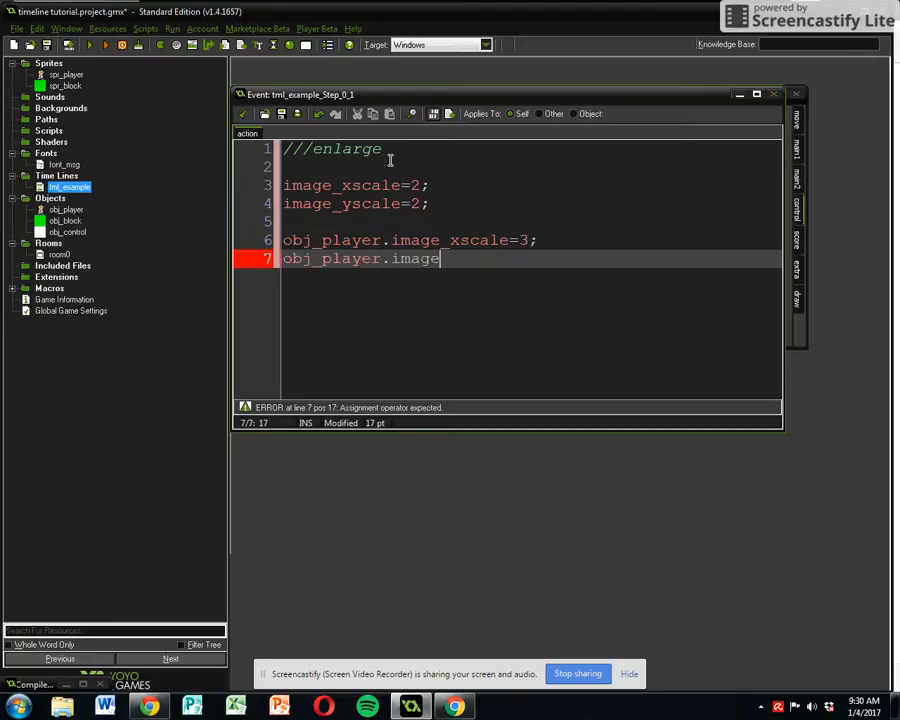
type("_yscale")
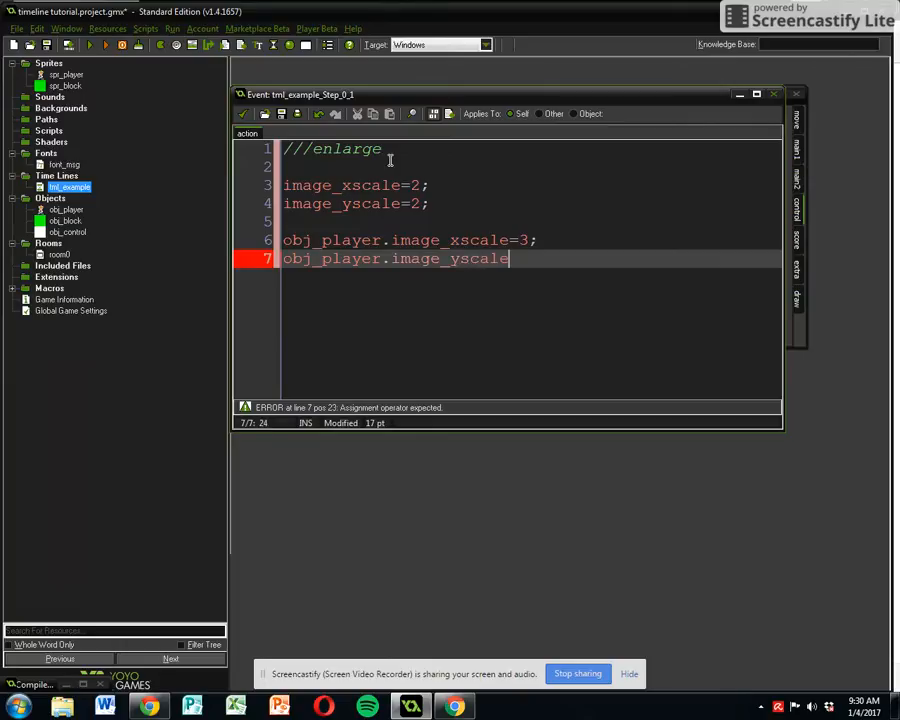
type("=3;")
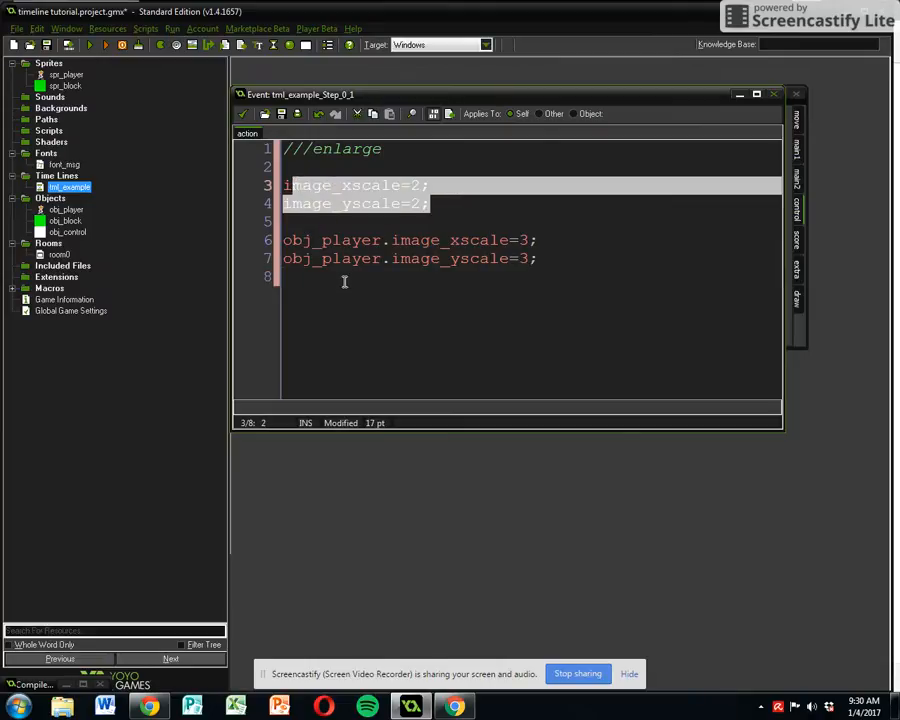
left_click(444, 204)
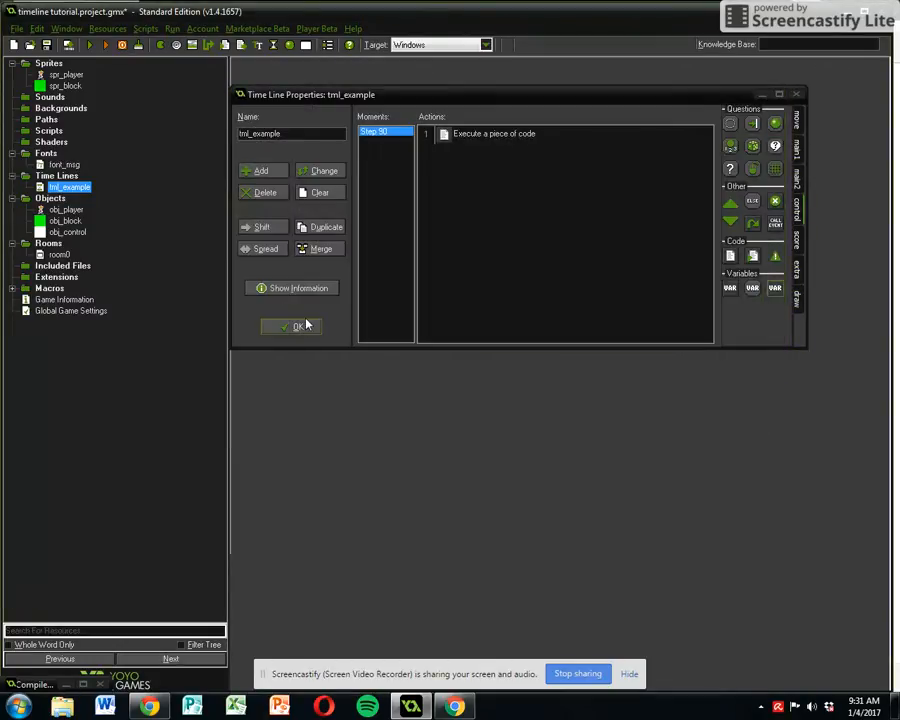
- Add a second moment at step 180 to tml_example
left_click(260, 170)
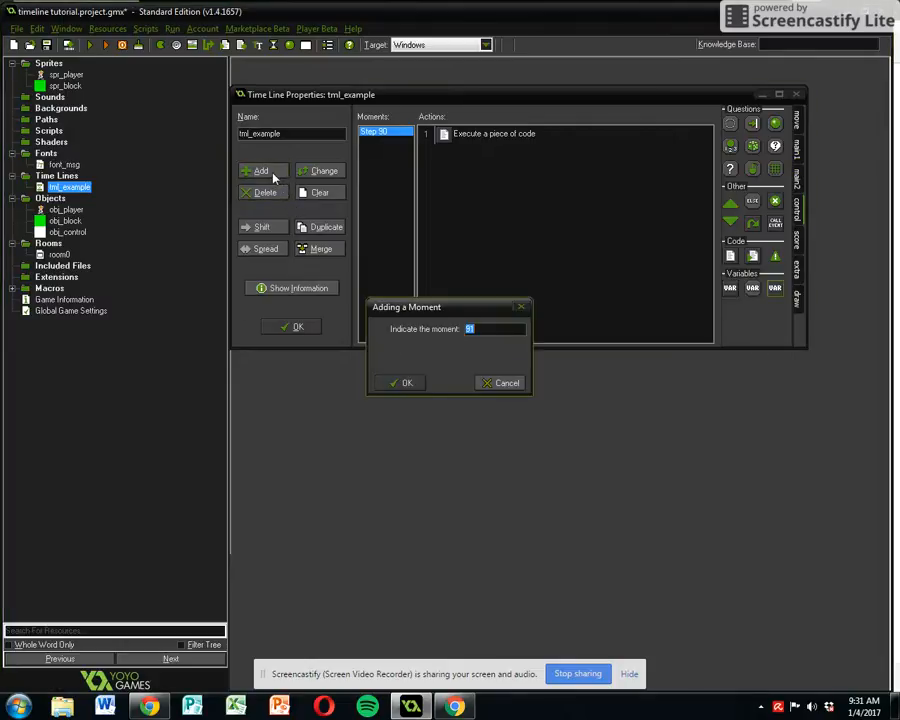
type("1")
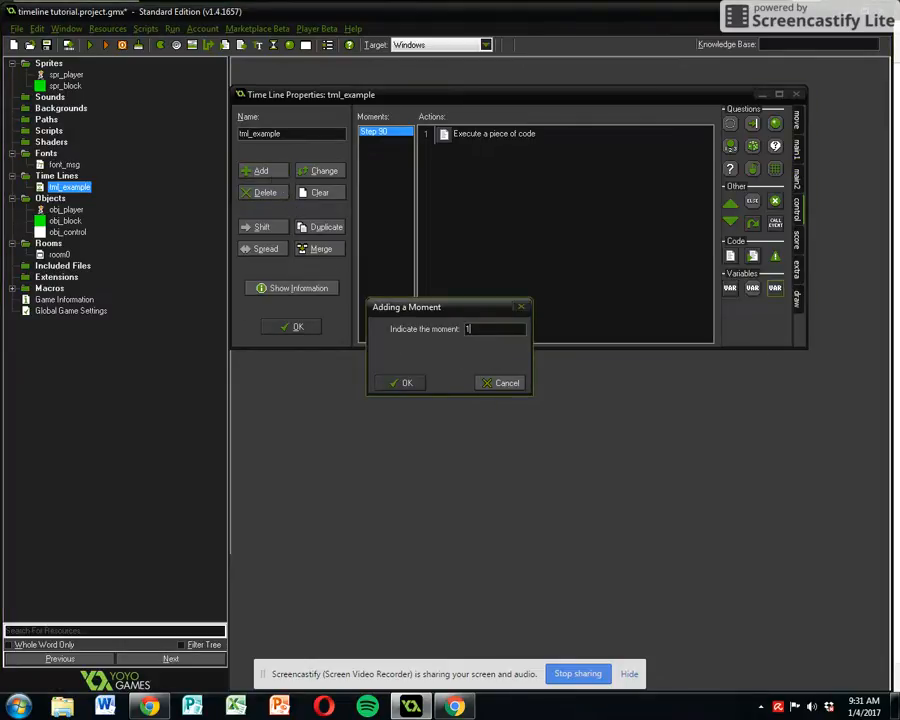
type("180")
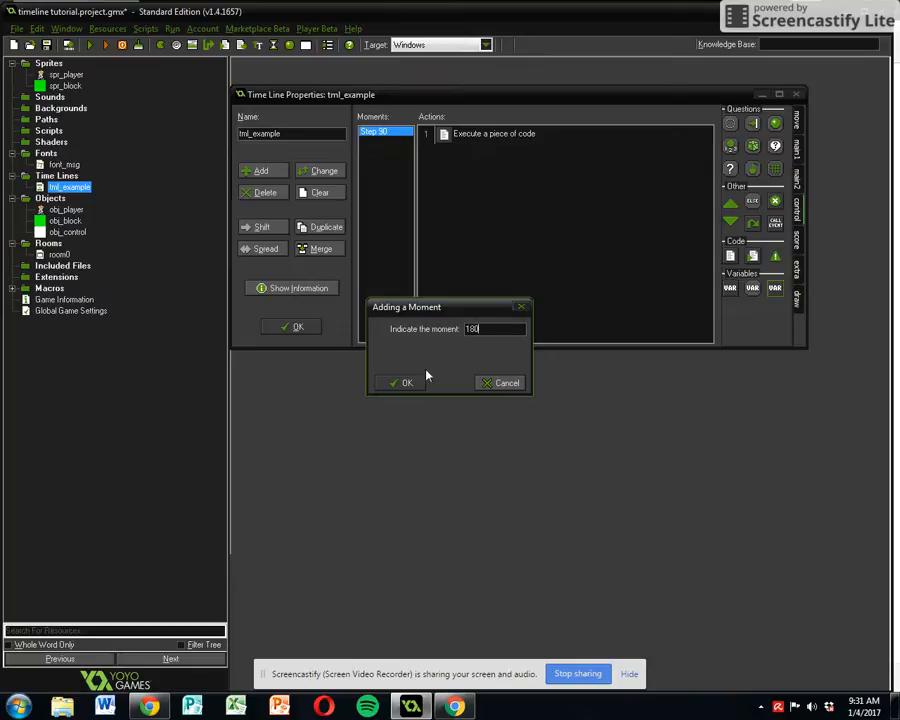
left_click(400, 382)
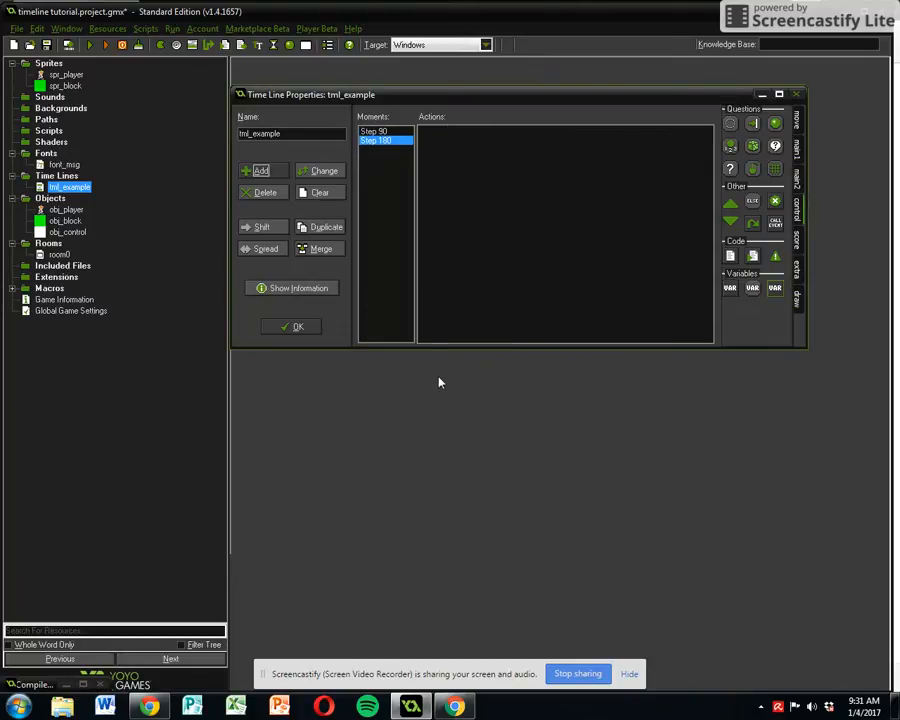
mouse_move(712, 272)
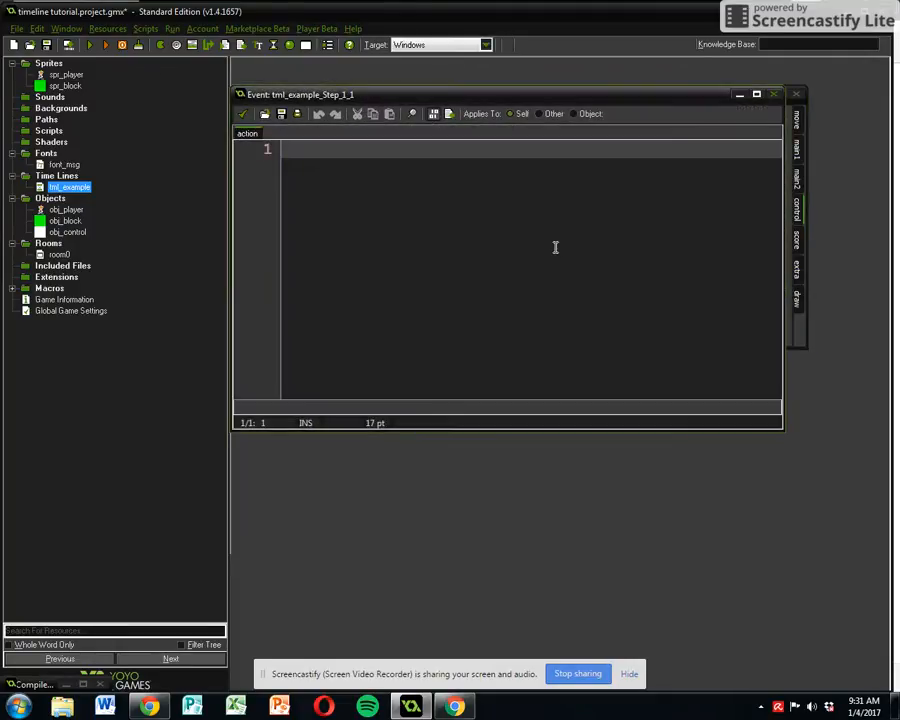
- Under a '/// play or stop animation' comment, write image_speed=.5; in the Step 180 code
type("/// F")
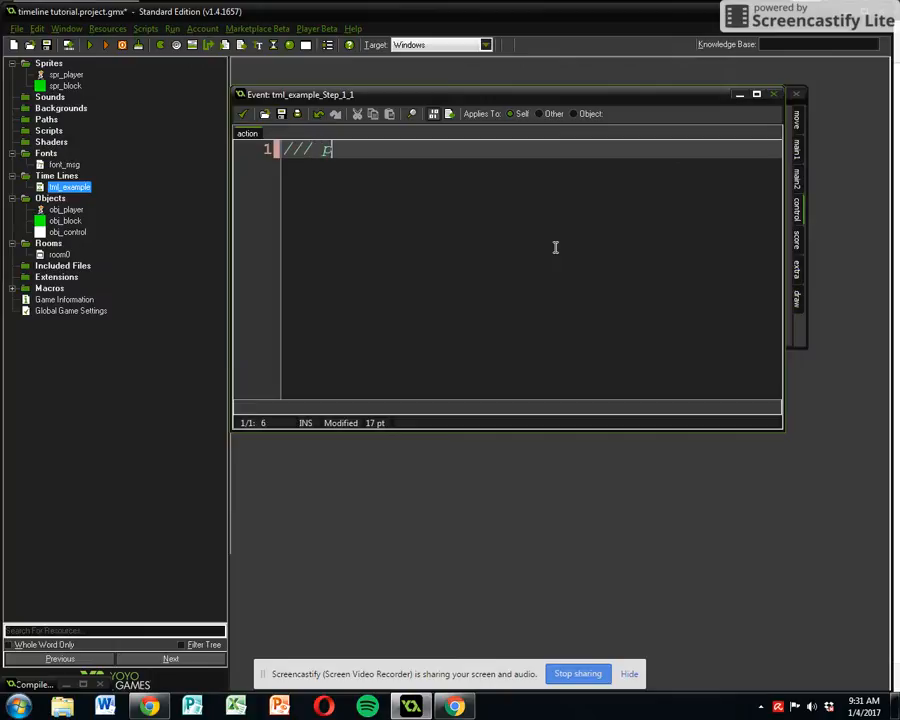
type("play or stop an")
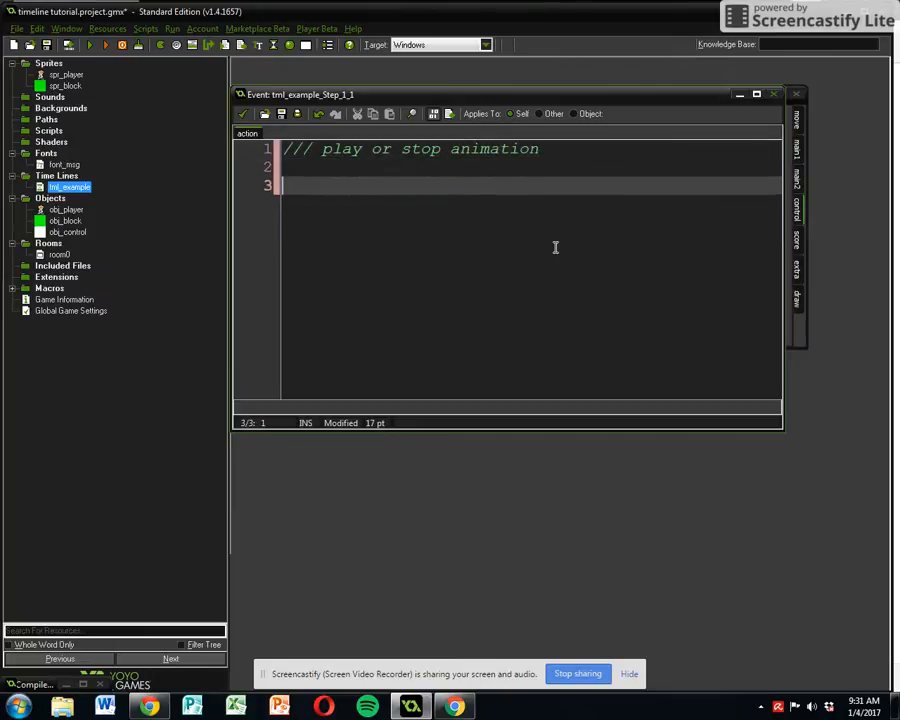
type("image_zsp")
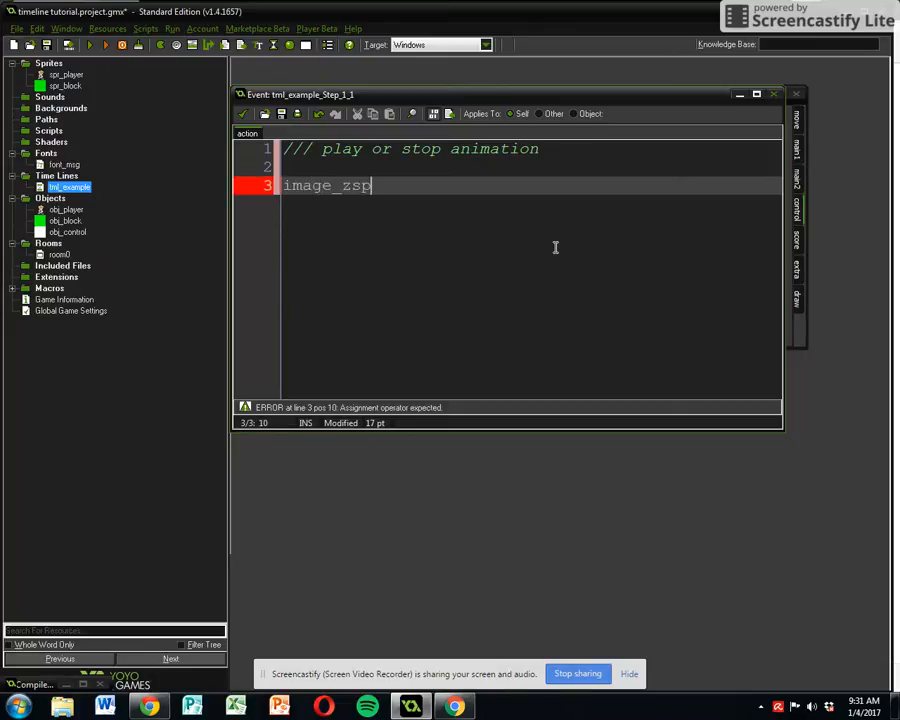
key("BackSpace")
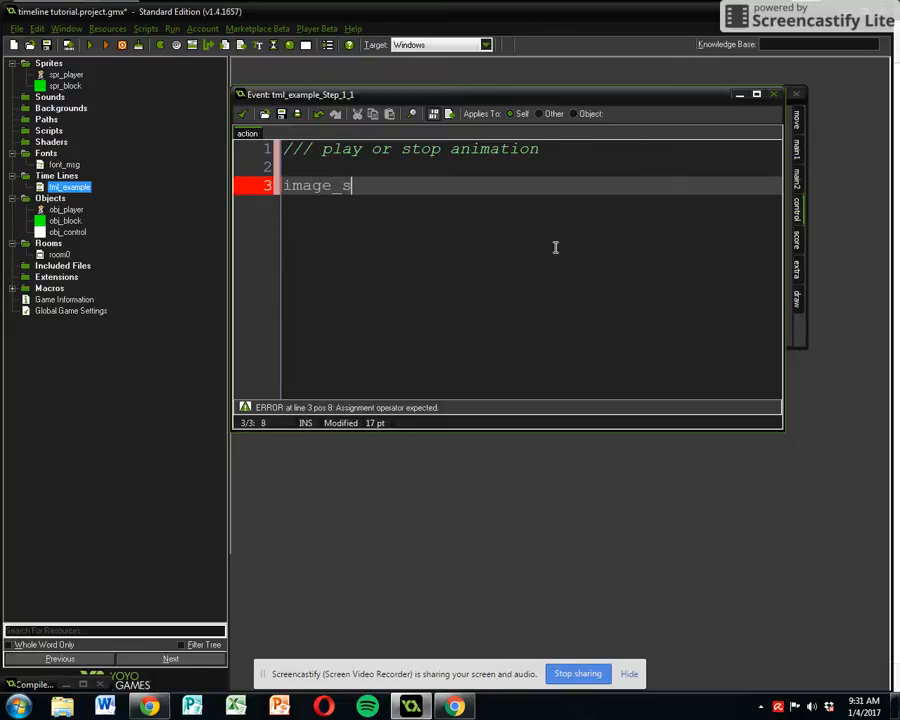
type("peed=")
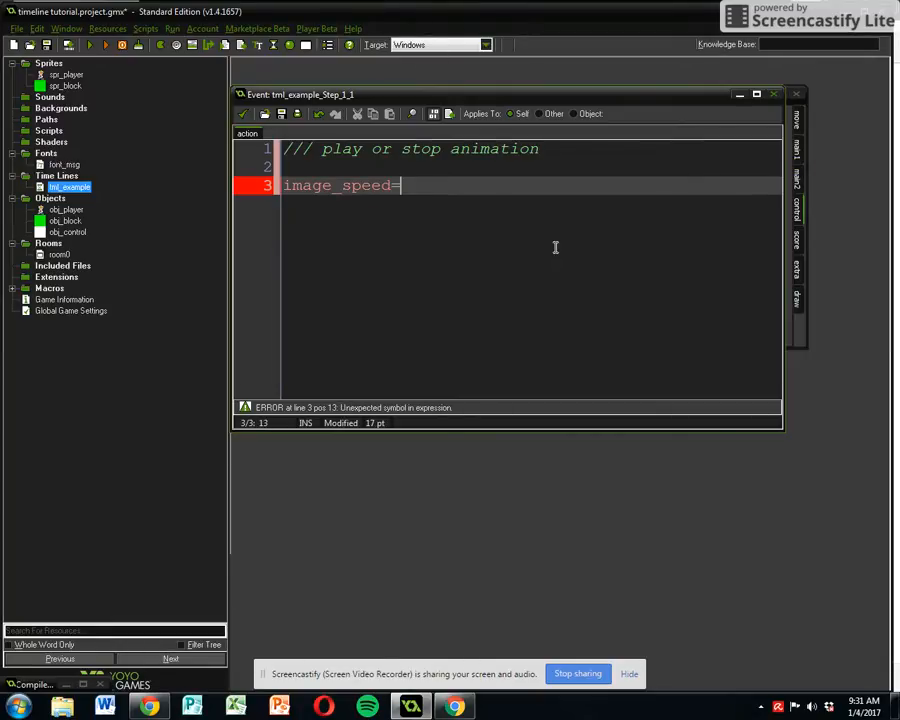
type(".5;")
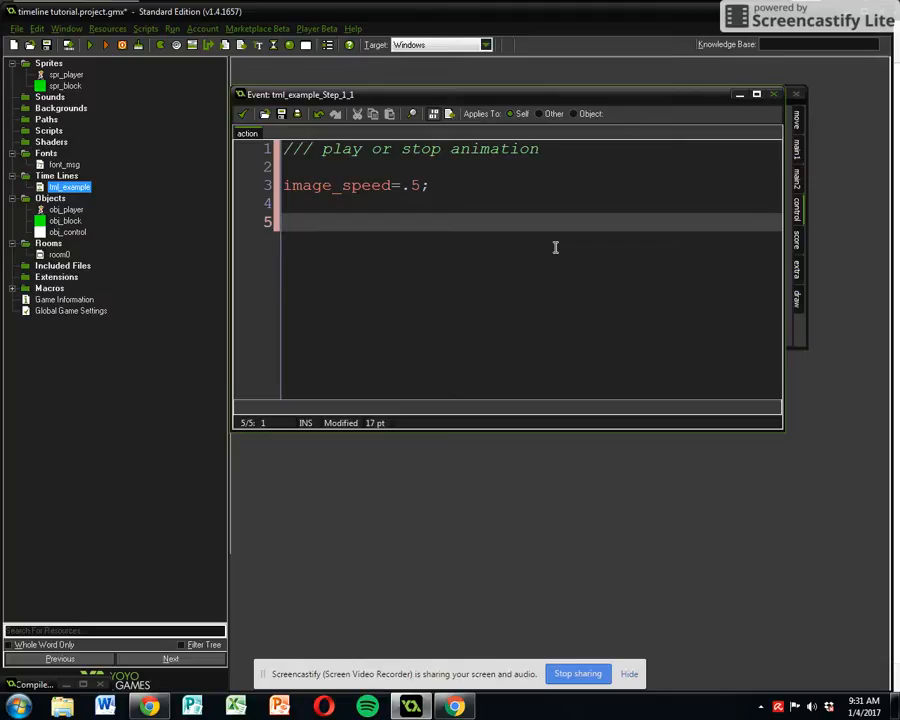
- Add obj_player.image_speed=.05; correcting the mistyped .1
type("obj_pla")
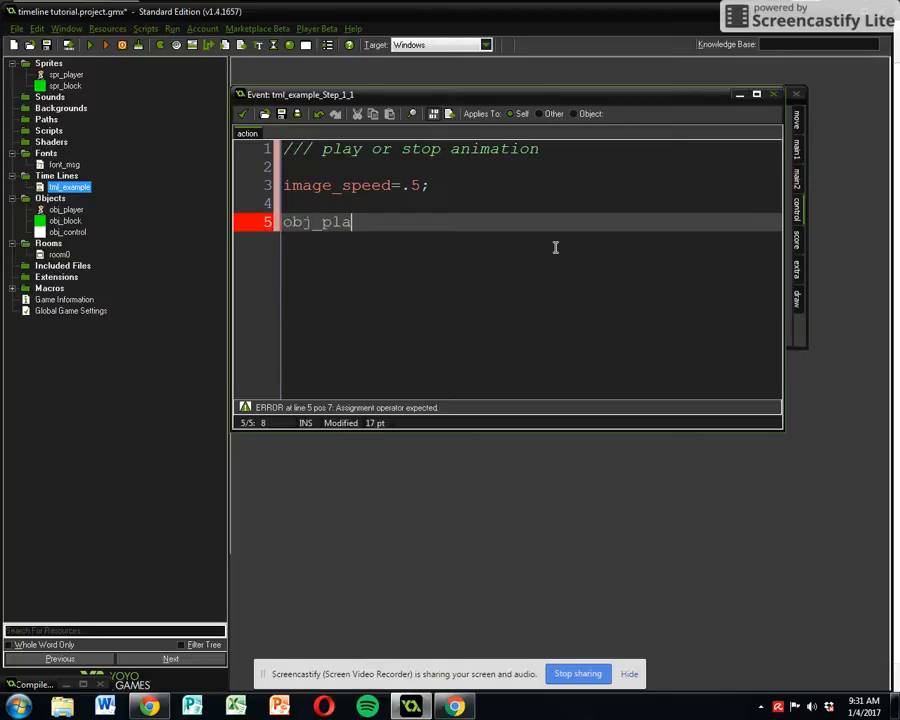
type("yer.image")
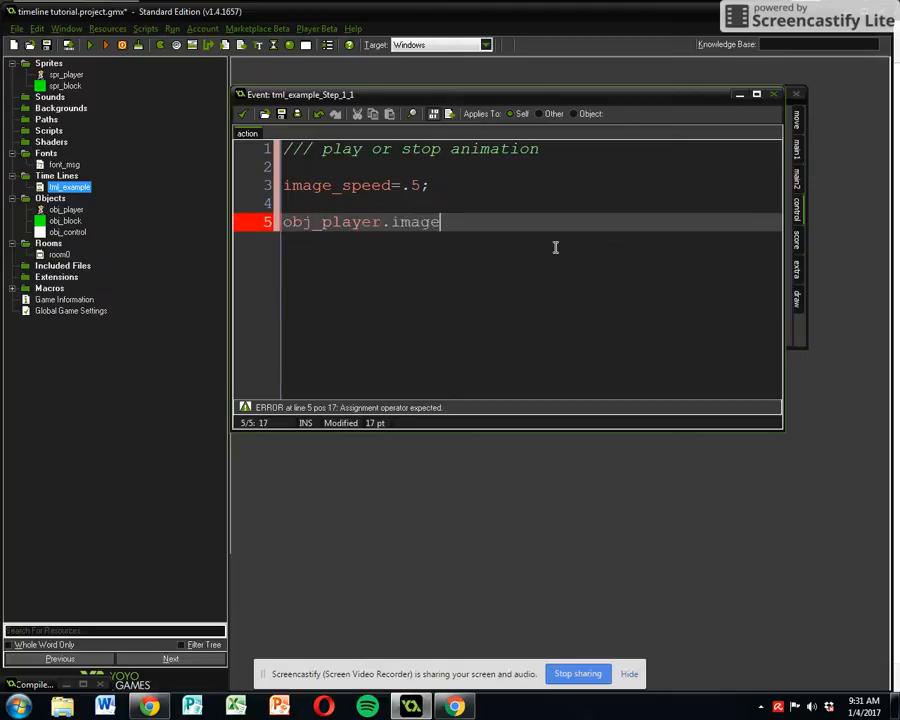
type("_speed=")
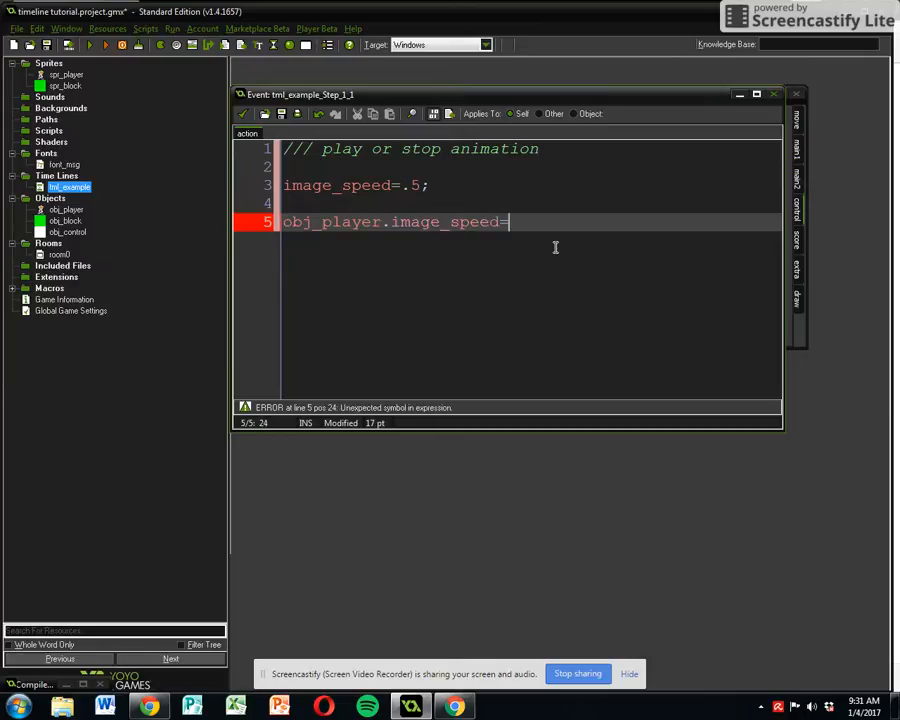
type(".1")
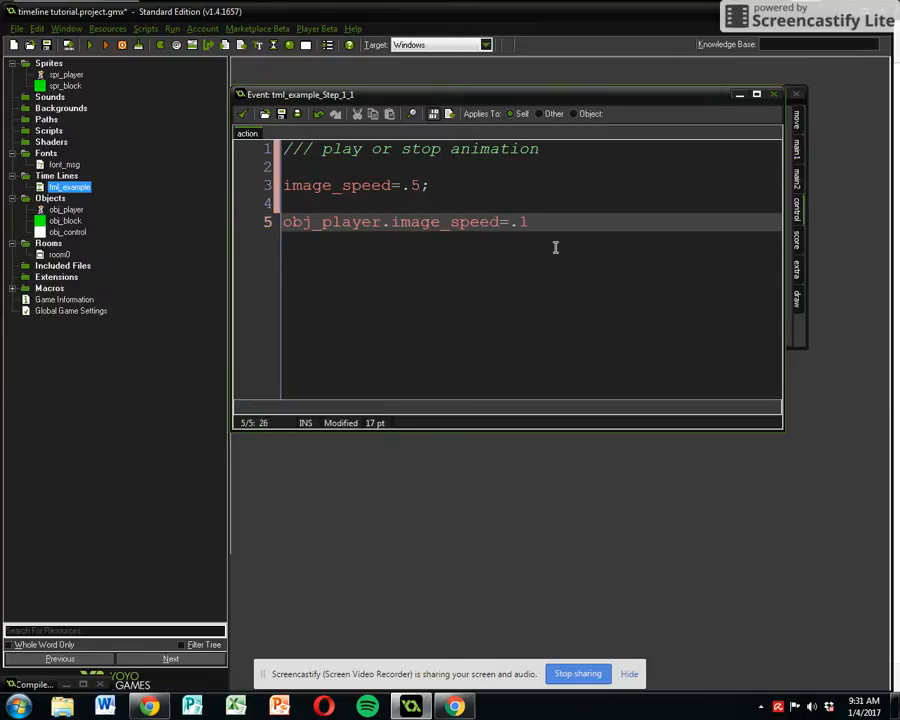
key("Backspace")
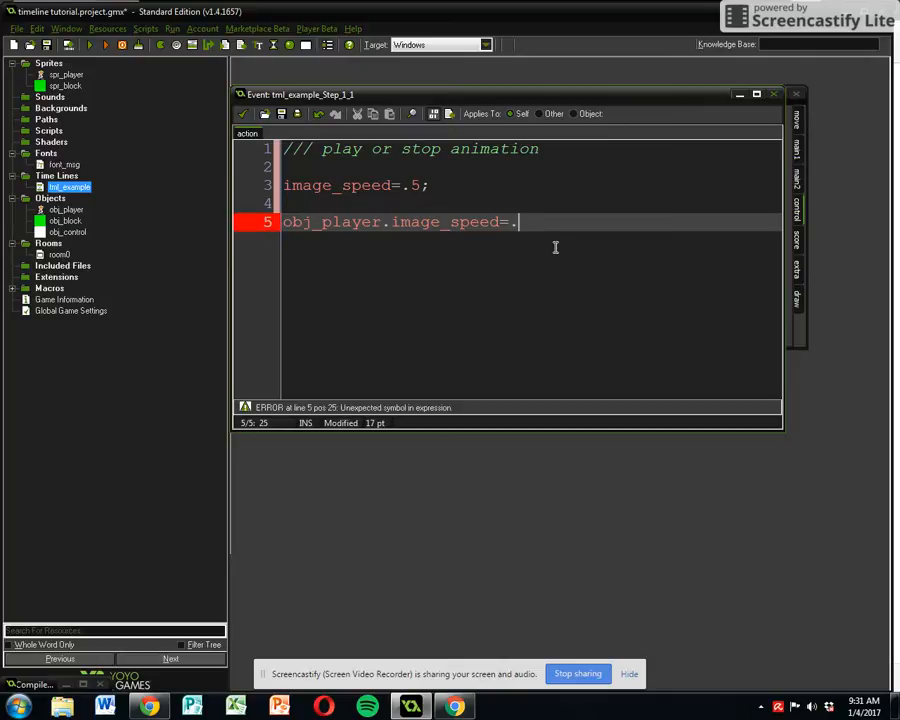
type(".05")
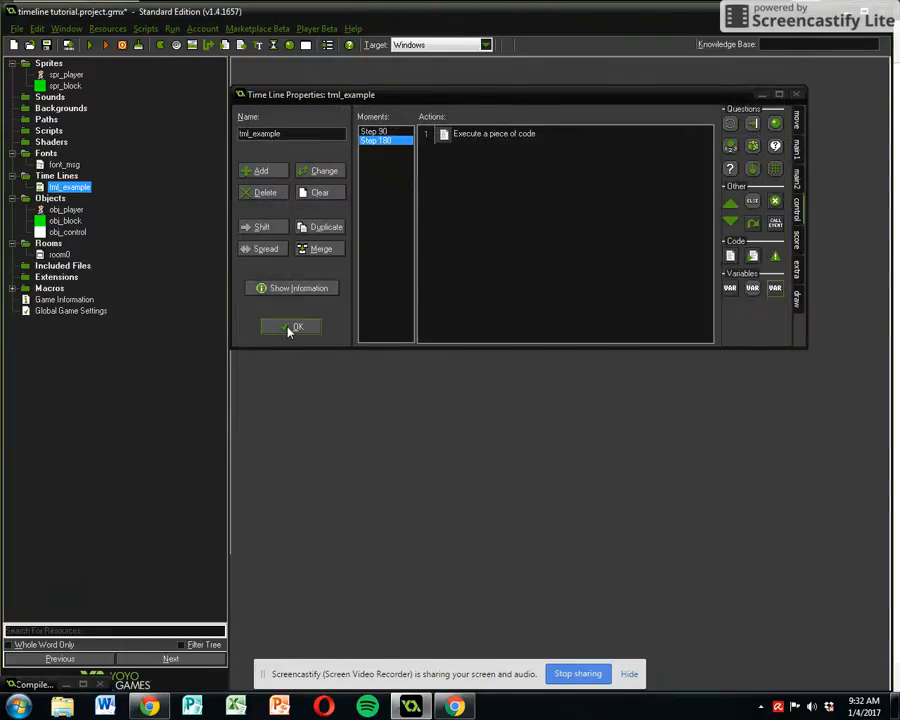
mouse_move(264, 170)
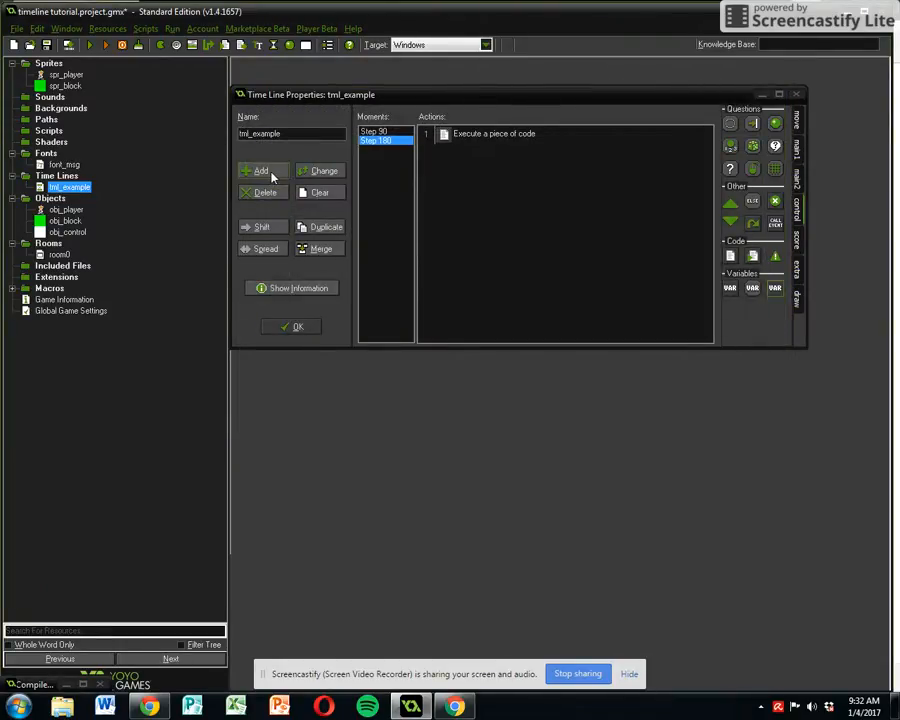
- Add a third moment at step 270 to tml_example
left_click(260, 170)
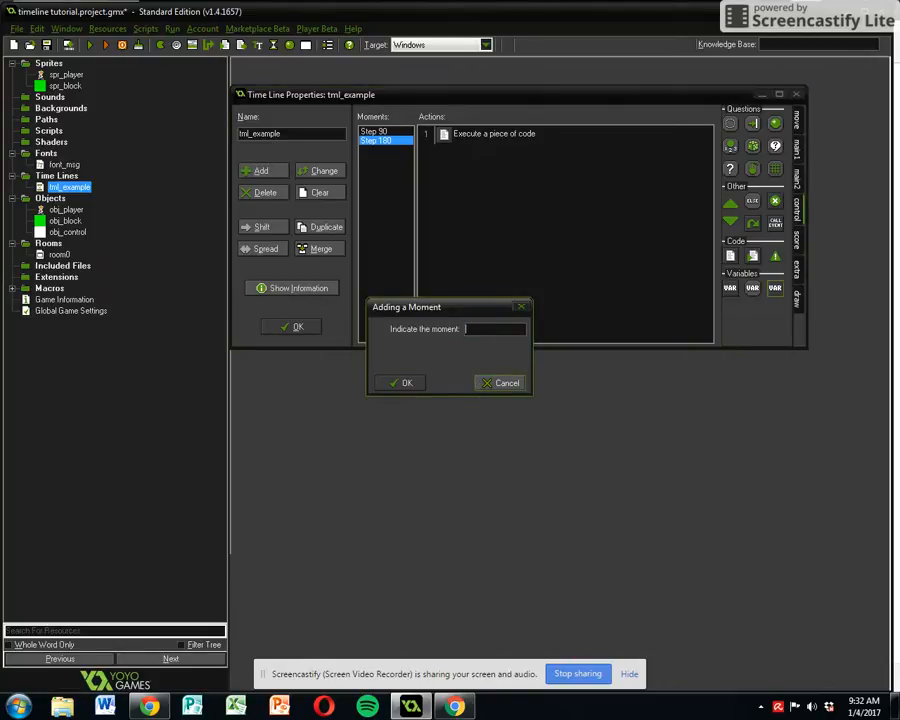
type("2780")
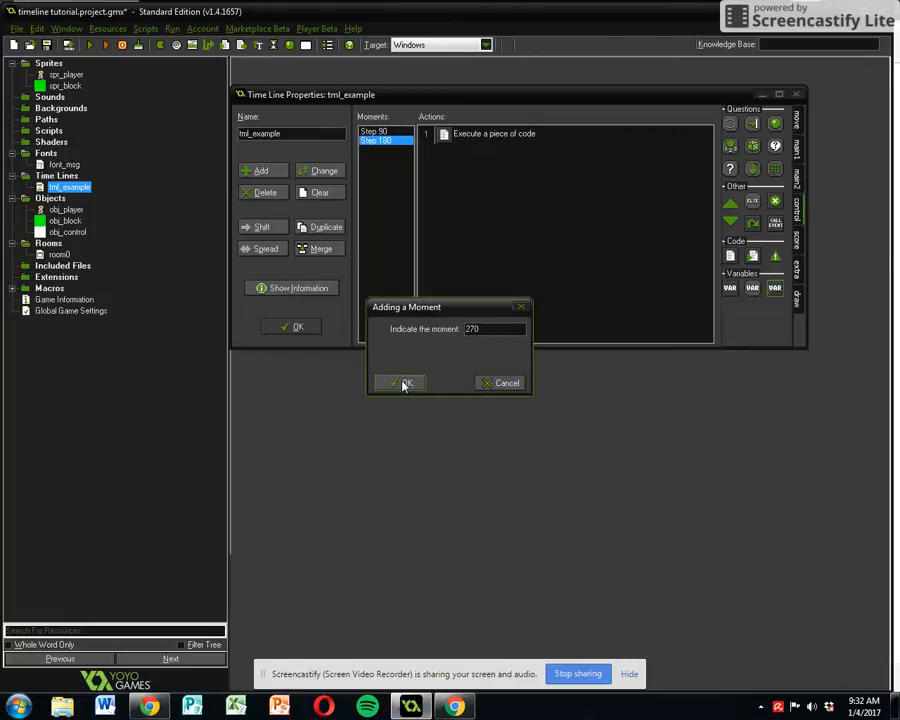
left_click(400, 384)
type("/// draw text")
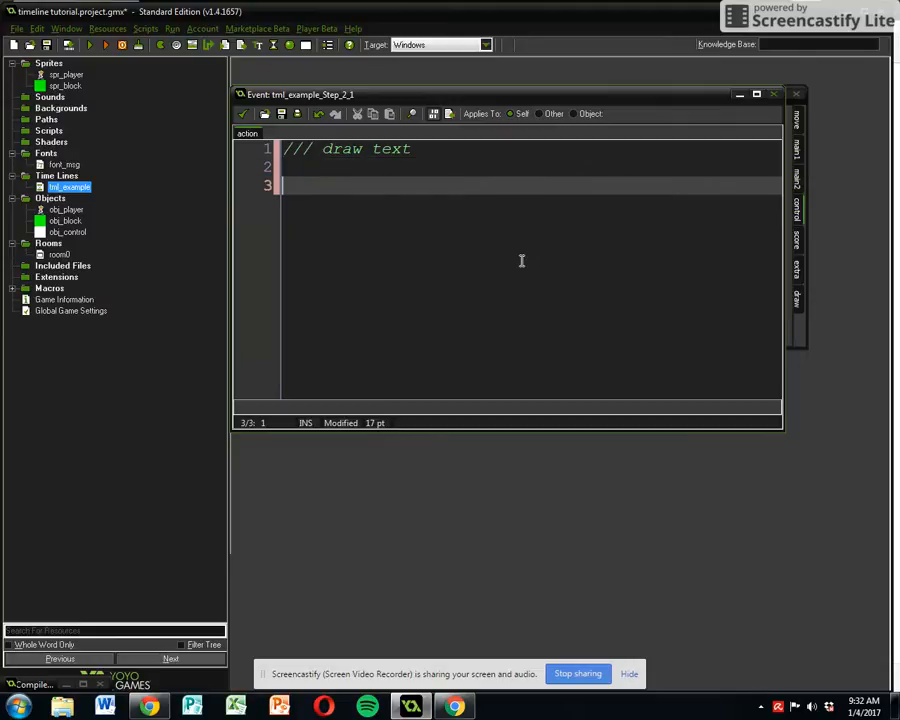
- Write obj_control.msg=true; under the '/// draw text' comment in the Step 270 code
type("obj_")
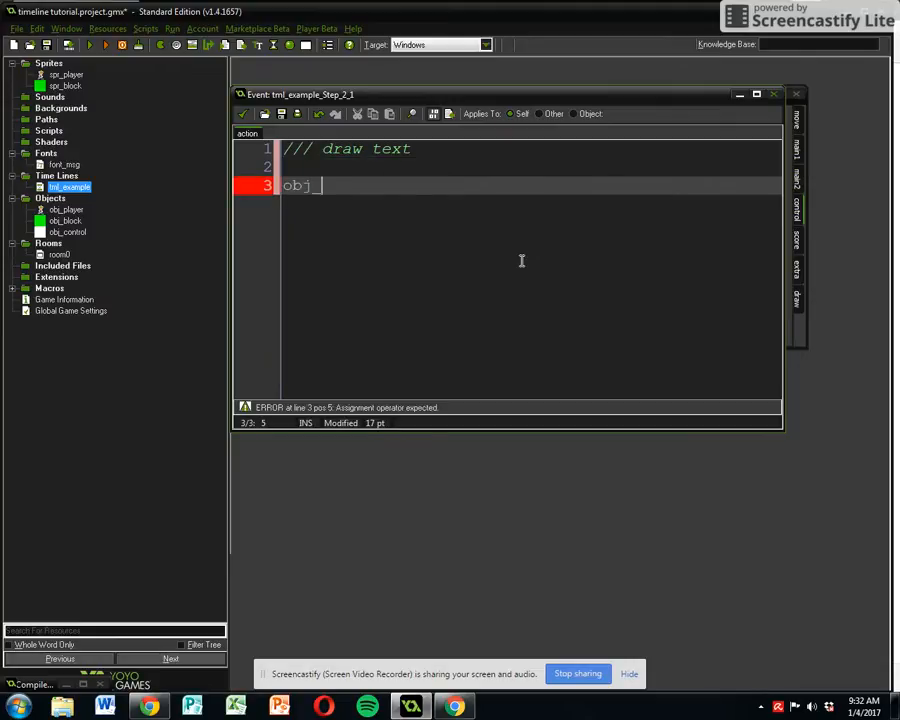
type("control")
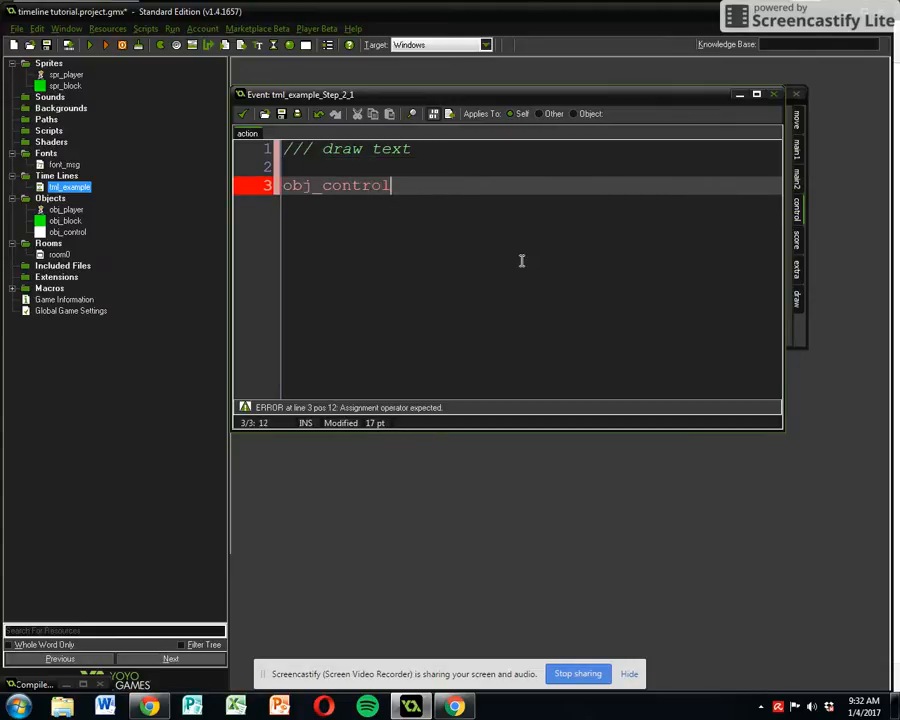
type(".ms")
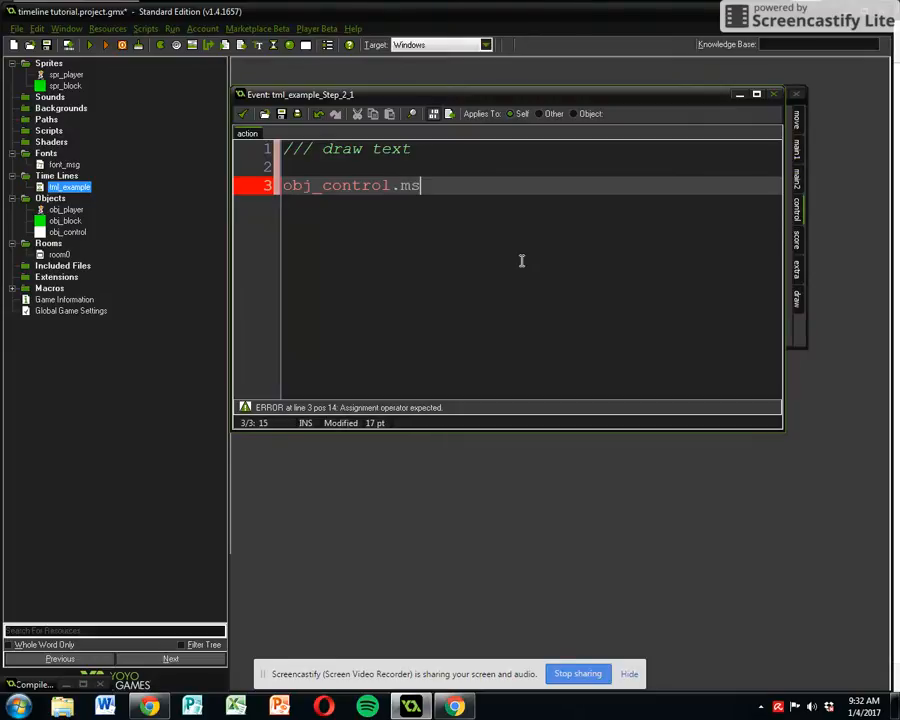
type("g")
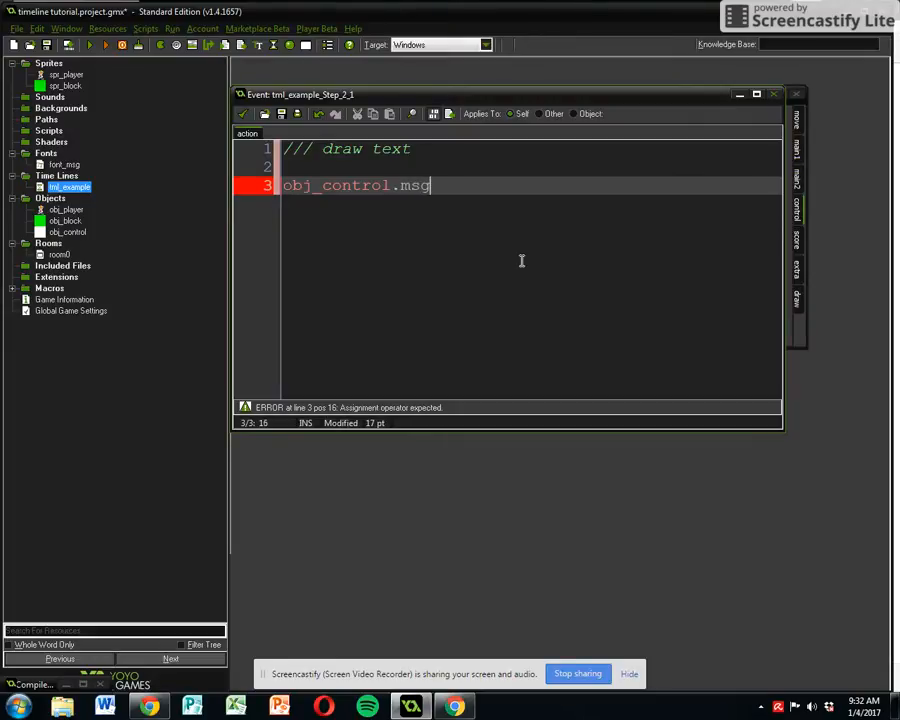
type("=true;")
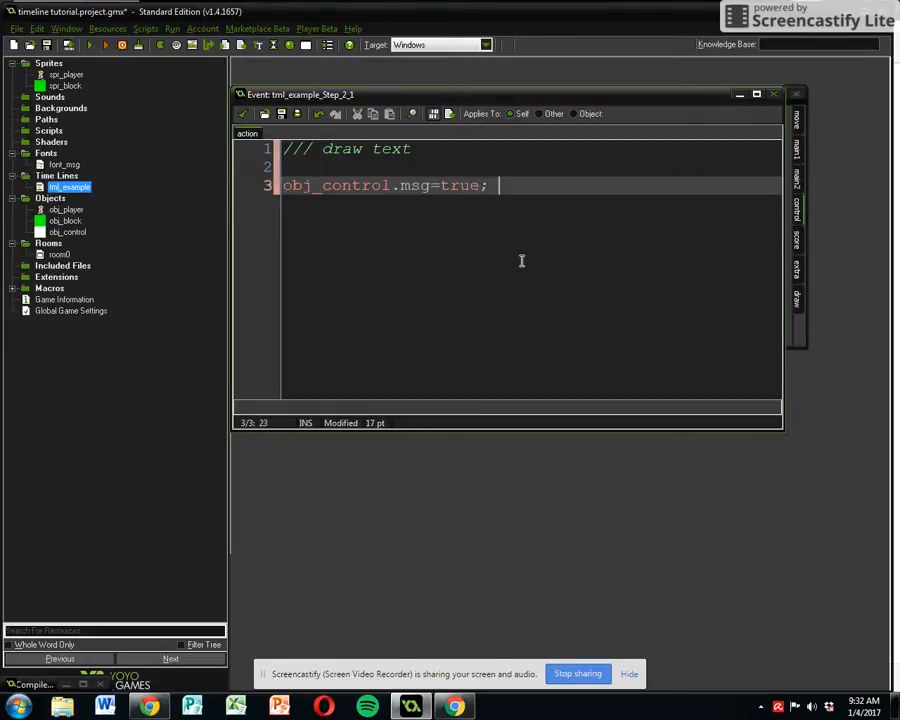
mouse_move(376, 240)
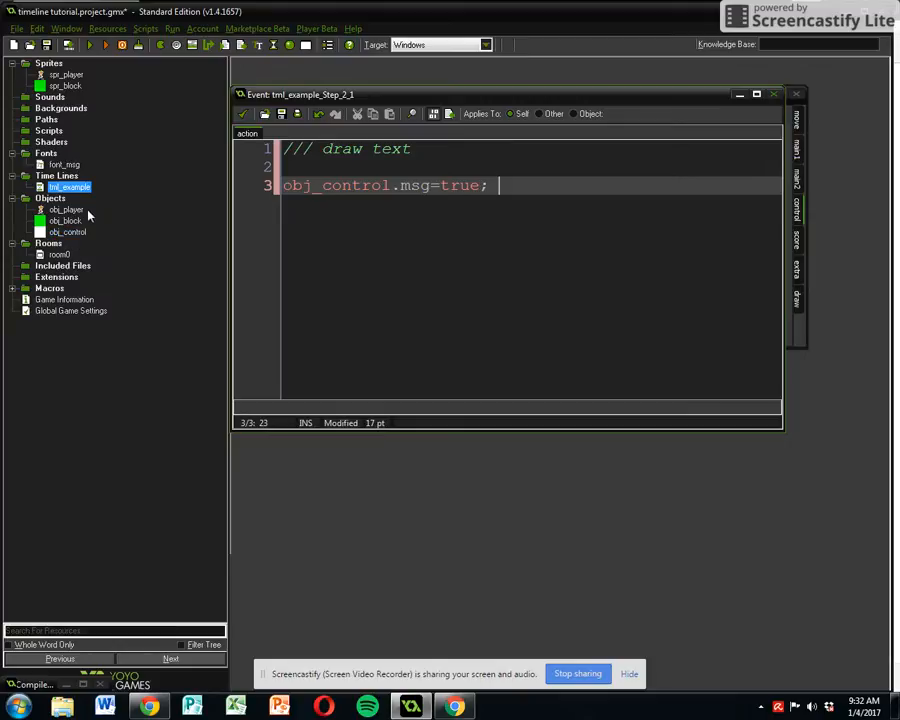
mouse_move(464, 200)
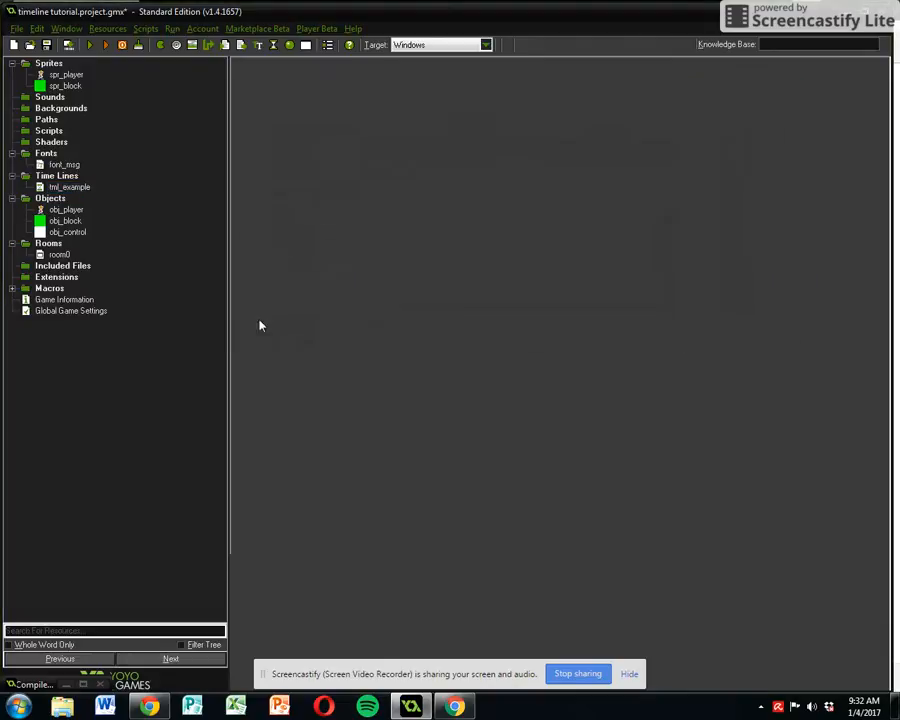
- Run the game to test the tml_example timeline
left_click(46, 44)
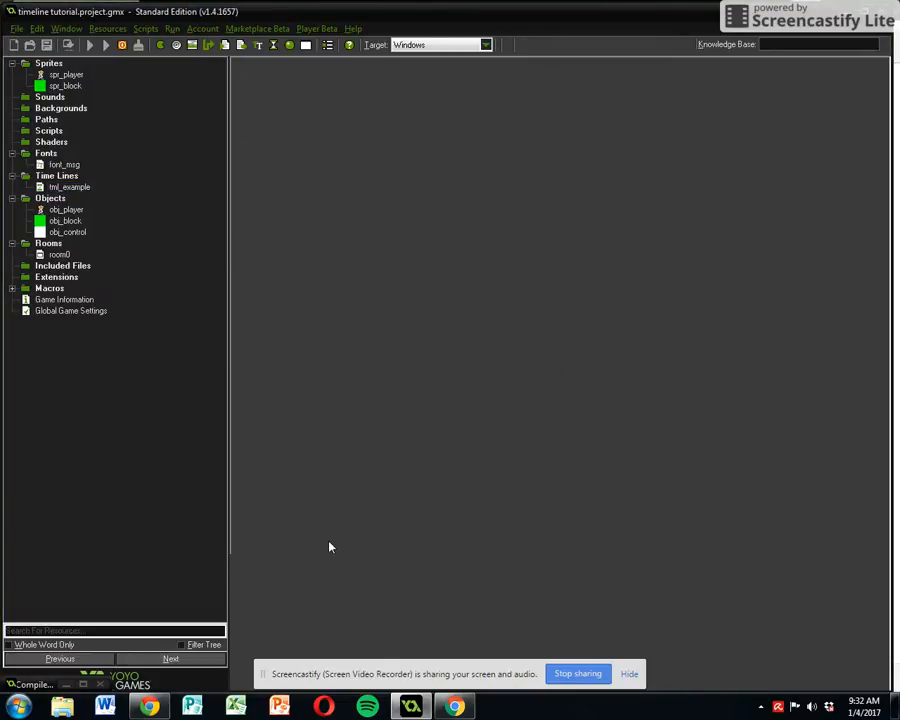
left_click(88, 44)
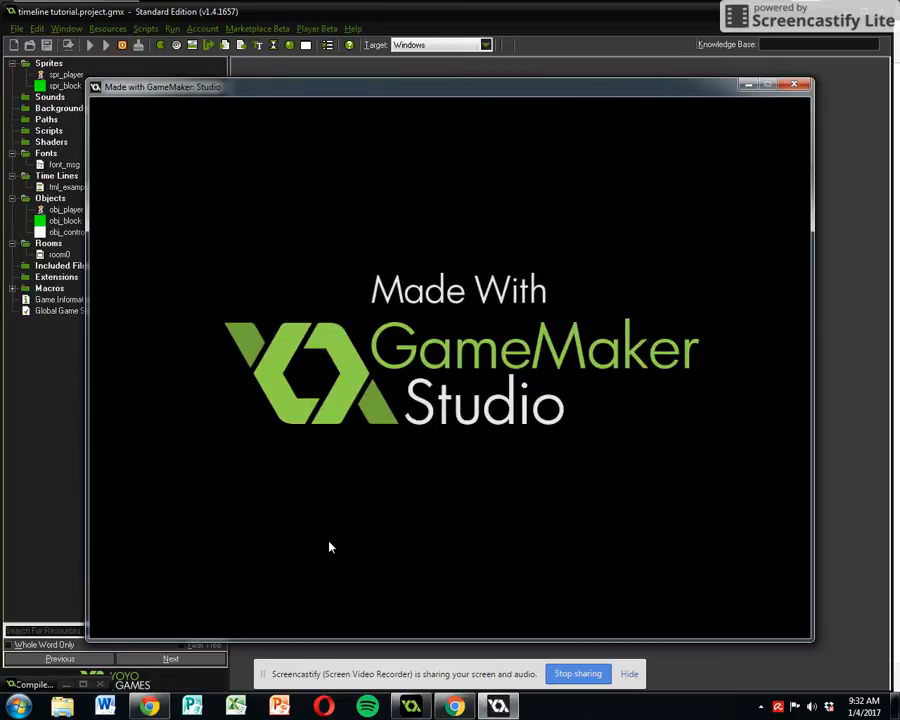